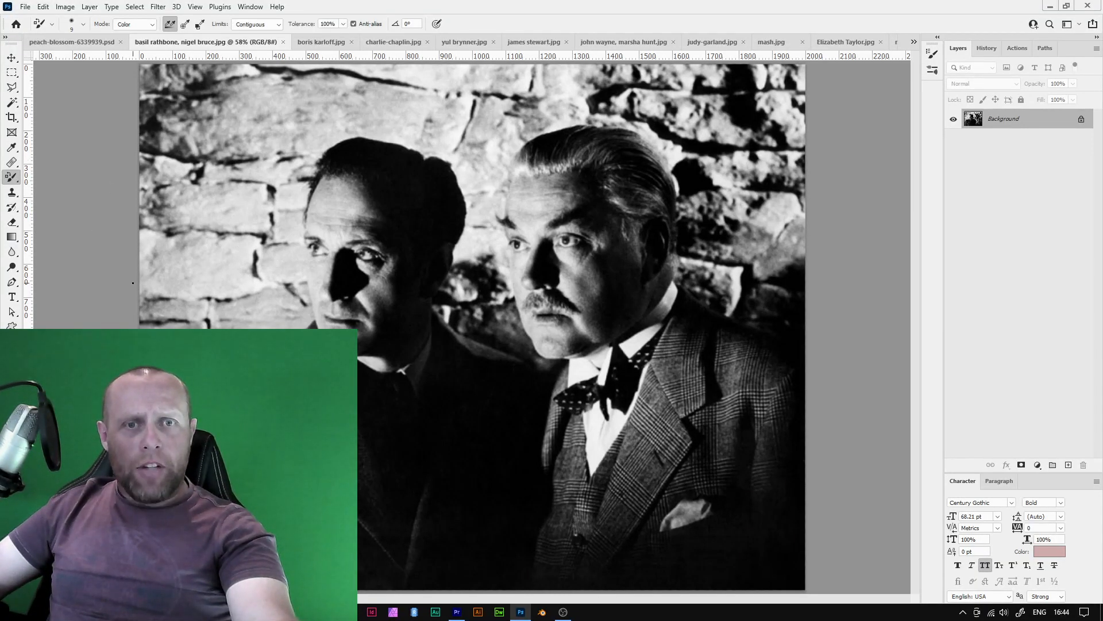
{"action": "mouse_move", "coordinate": [825, 292]}
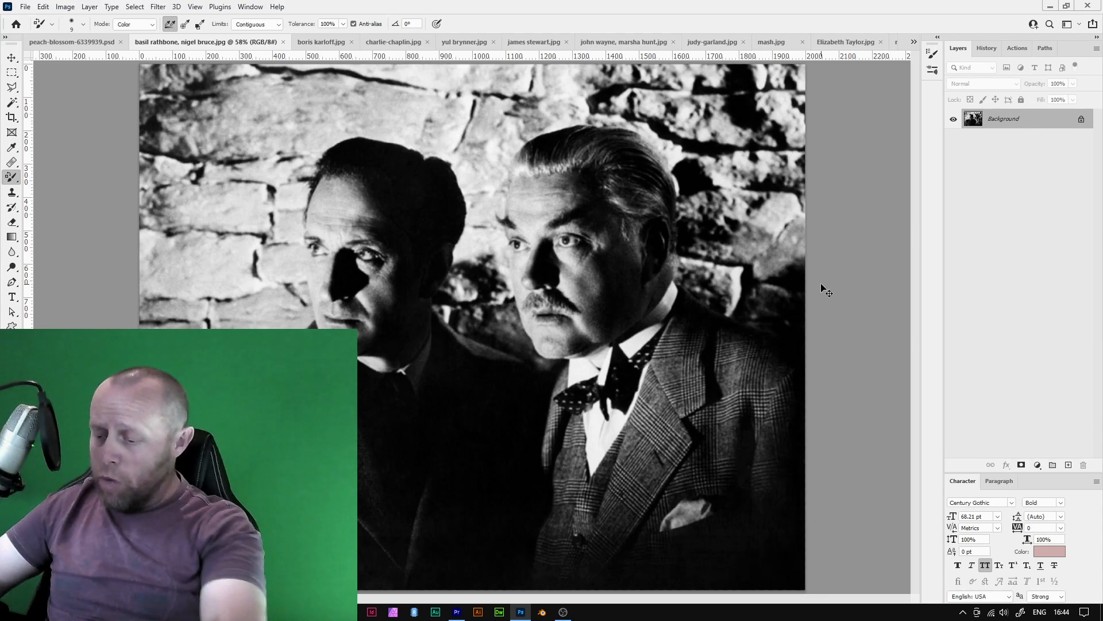
Turn on the Colorize neural filter to preview the two-man portrait in colour.
{"action": "left_click", "coordinate": [157, 7]}
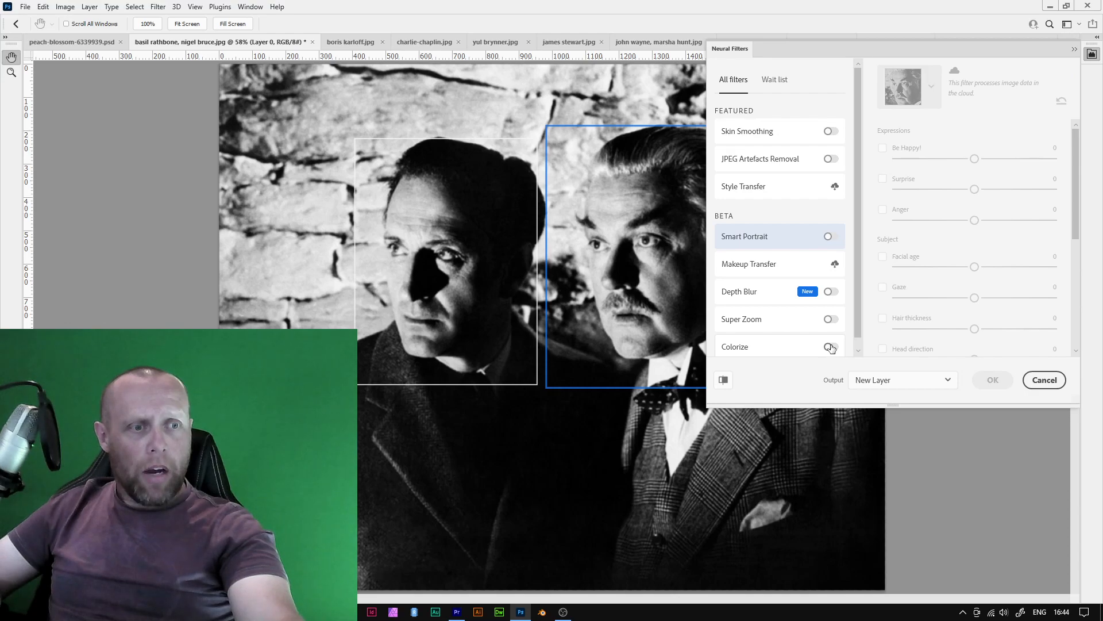
{"action": "left_click", "coordinate": [830, 346]}
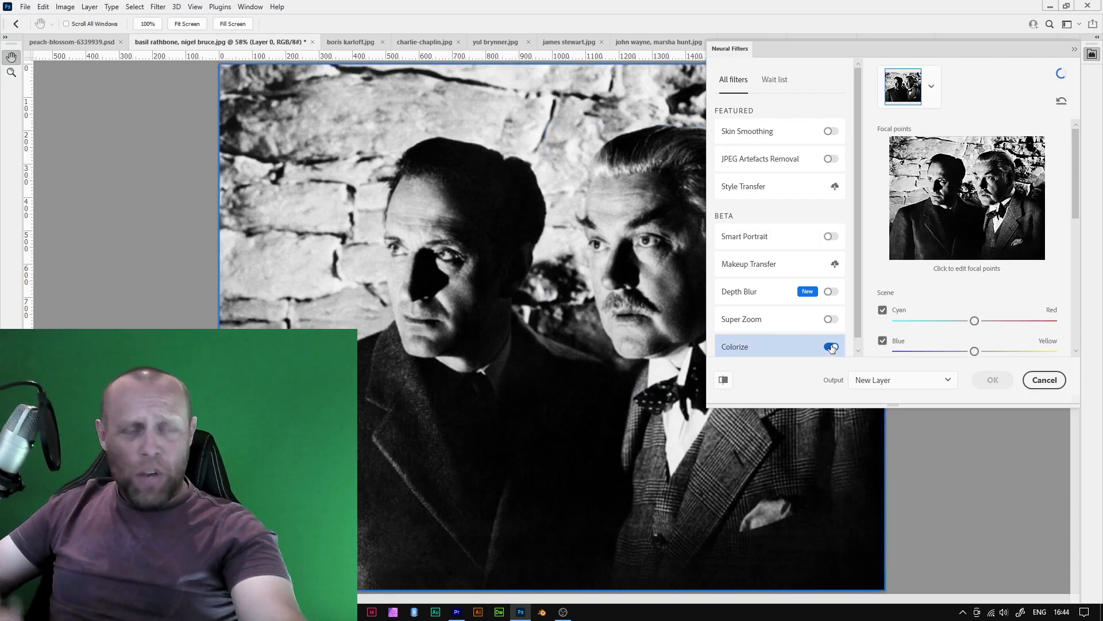
{"action": "left_click", "coordinate": [831, 346]}
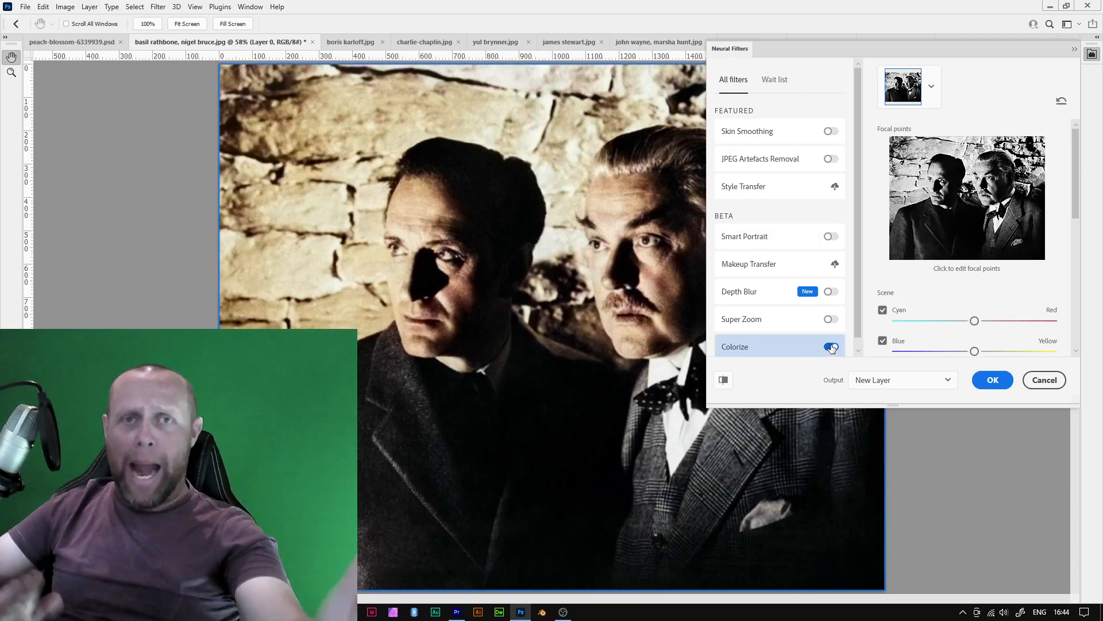
{"action": "left_click", "coordinate": [831, 346]}
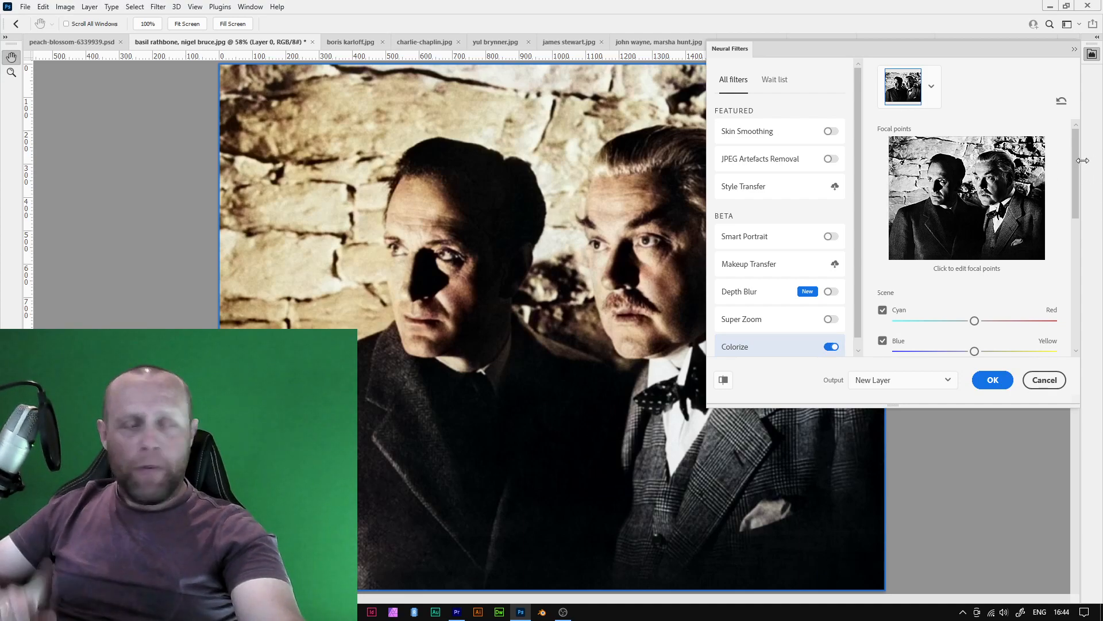
Try the cyan–red slider and return it to neutral, then raise saturation to +13.
{"action": "scroll", "scroll_direction": "down", "scroll_amount": 3}
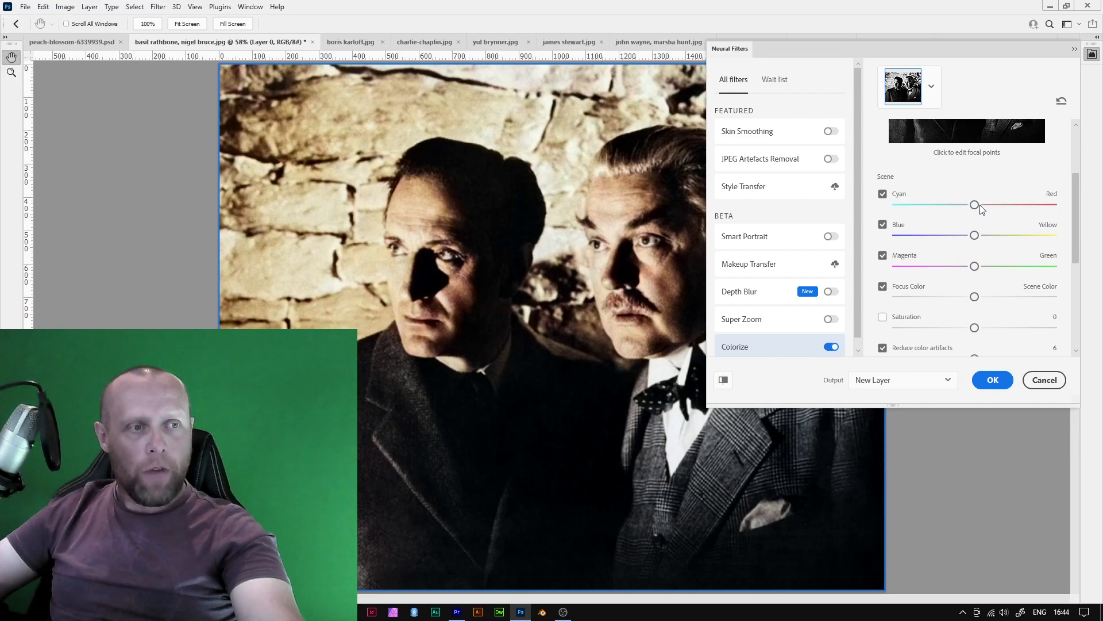
{"action": "left_click_drag", "start_coordinate": [974, 204], "coordinate": [1018, 205]}
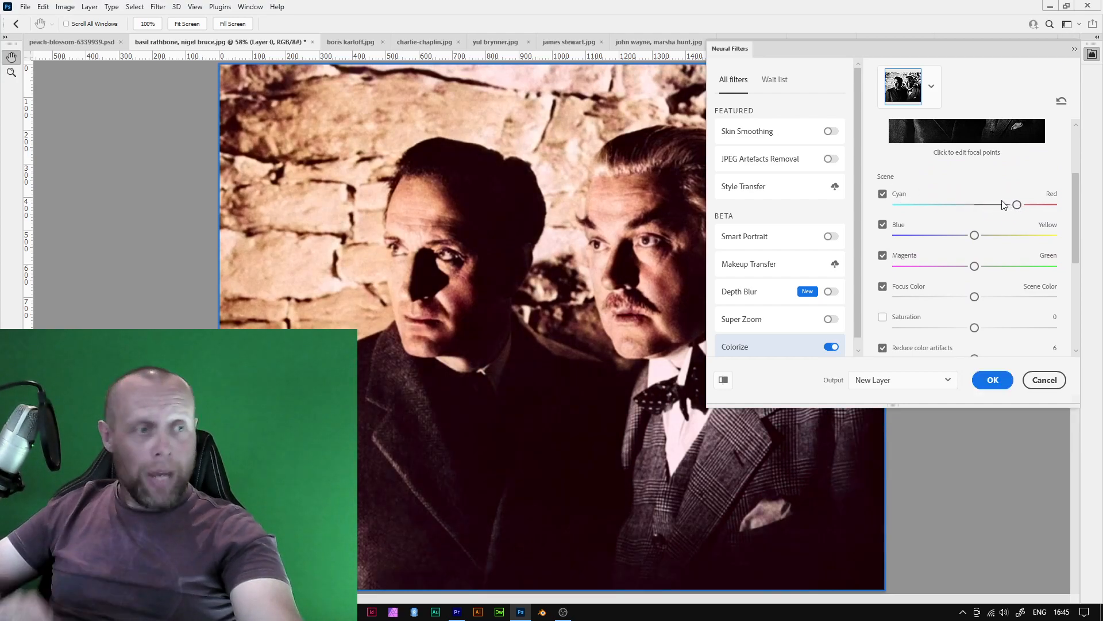
{"action": "left_click_drag", "start_coordinate": [1018, 204], "coordinate": [963, 205]}
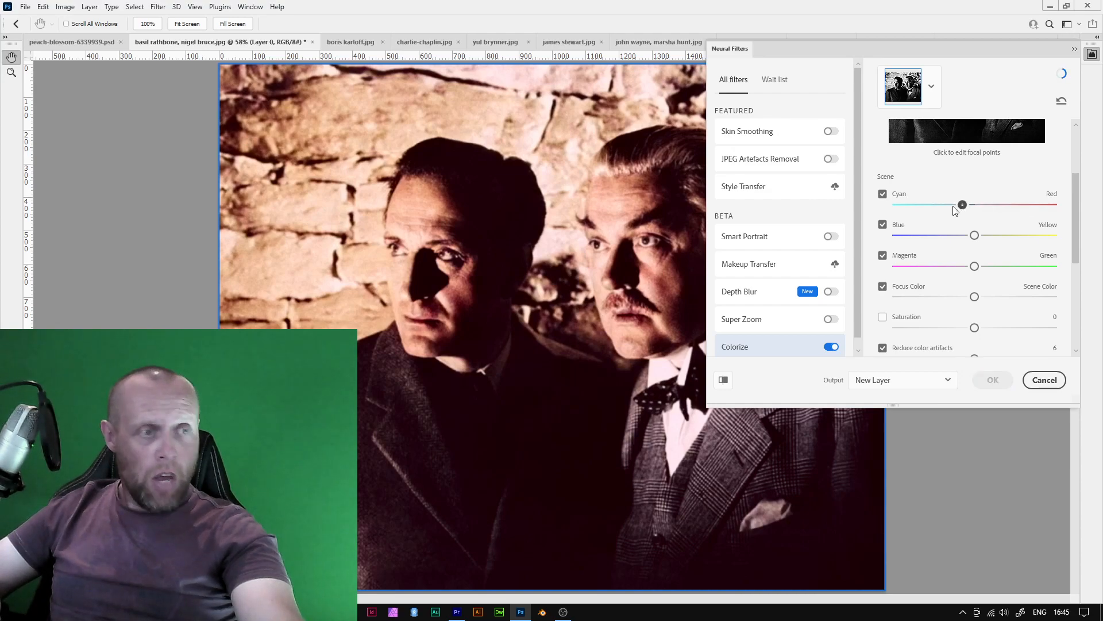
{"action": "left_click_drag", "start_coordinate": [962, 205], "coordinate": [972, 205]}
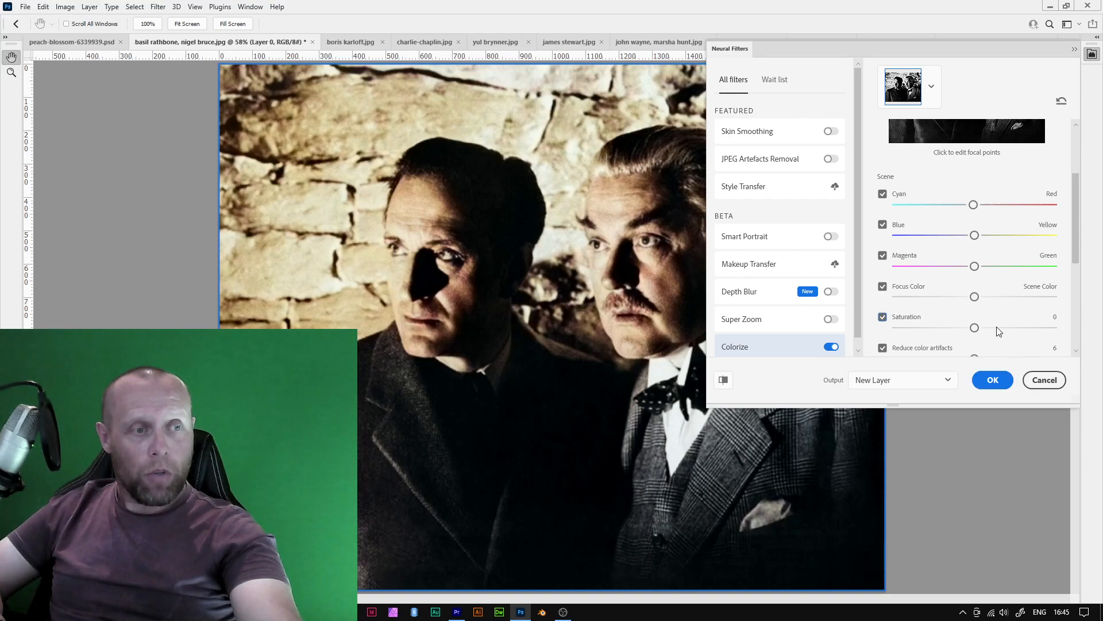
{"action": "left_click_drag", "start_coordinate": [974, 328], "coordinate": [997, 327]}
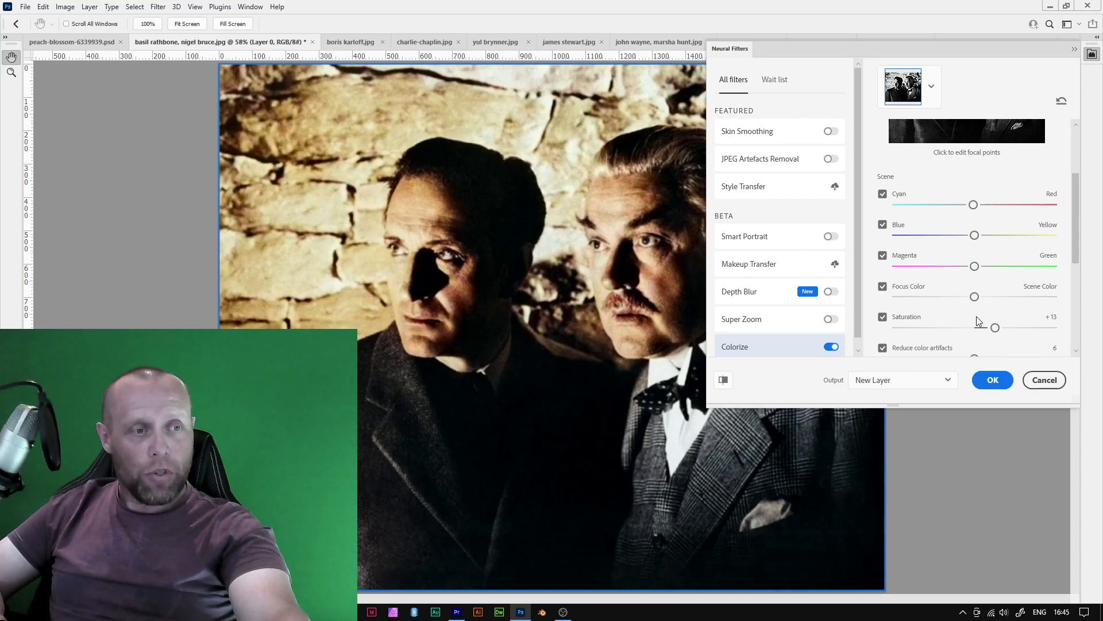
{"action": "scroll", "scroll_direction": "down", "scroll_amount": 3}
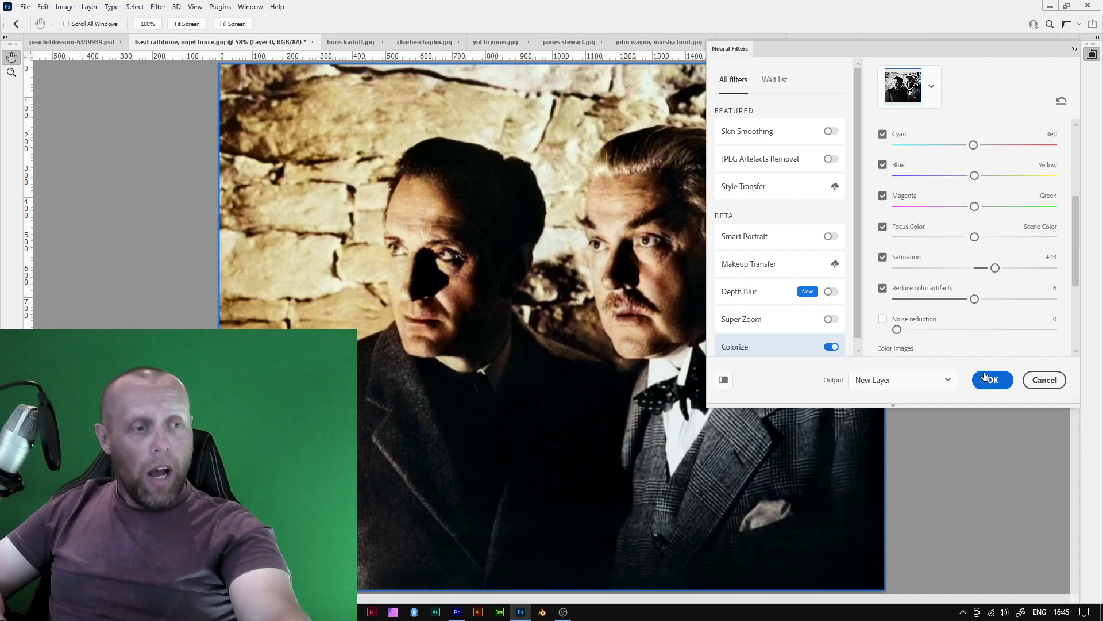
Apply the colorization as a new layer and switch to the suited man's portrait.
{"action": "left_click", "coordinate": [992, 380]}
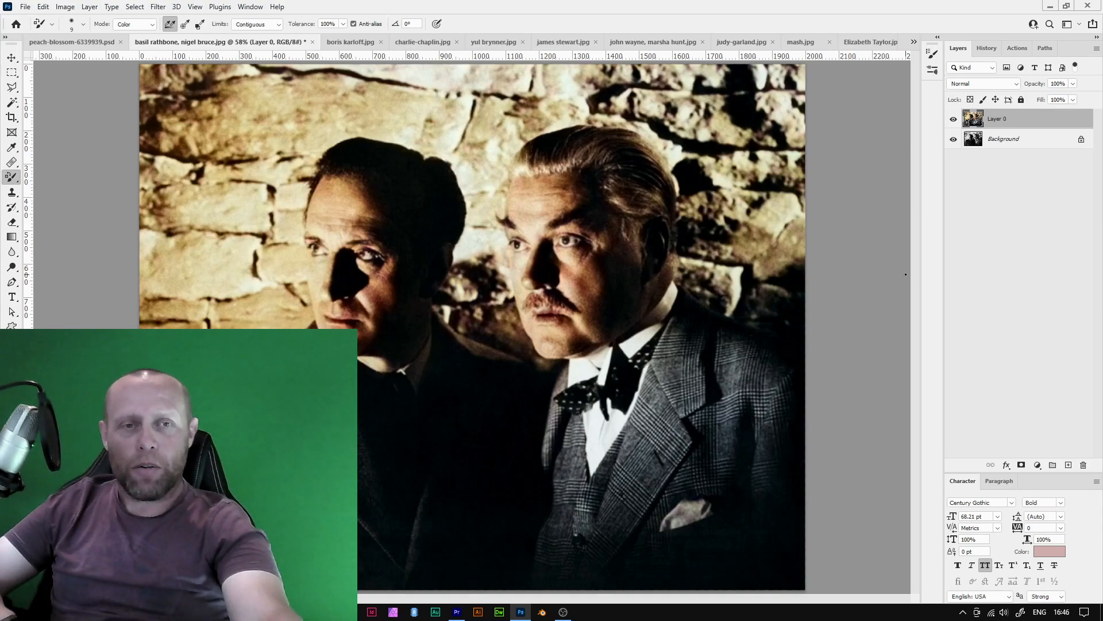
{"action": "left_click", "coordinate": [351, 41]}
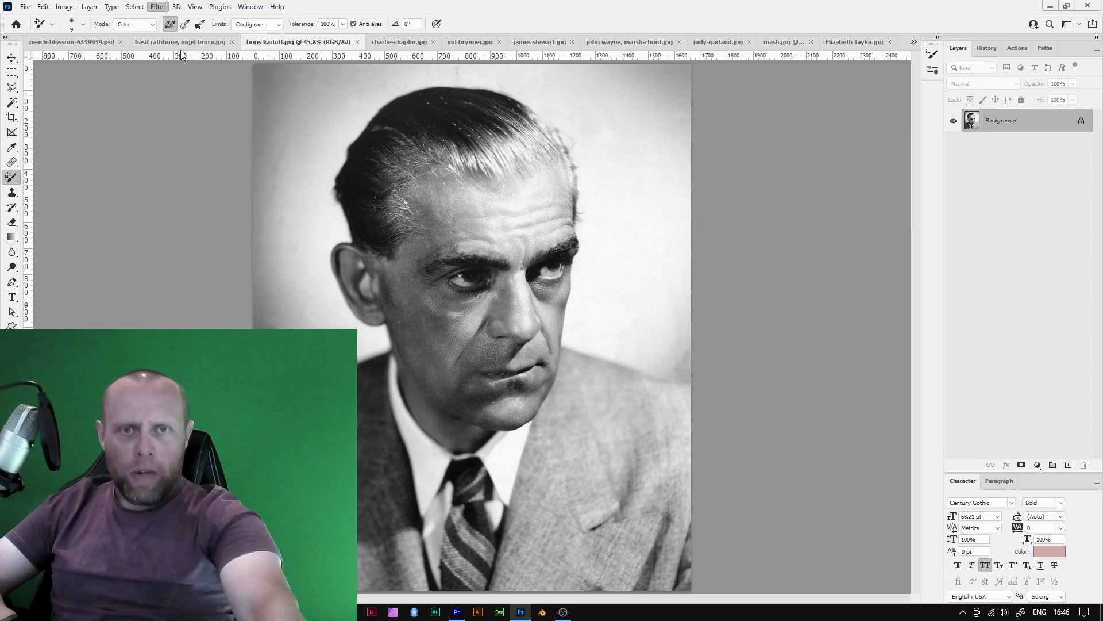
Colorize the Boris Karloff portrait with Neural Filters, output as a new layer.
{"action": "left_click", "coordinate": [158, 7]}
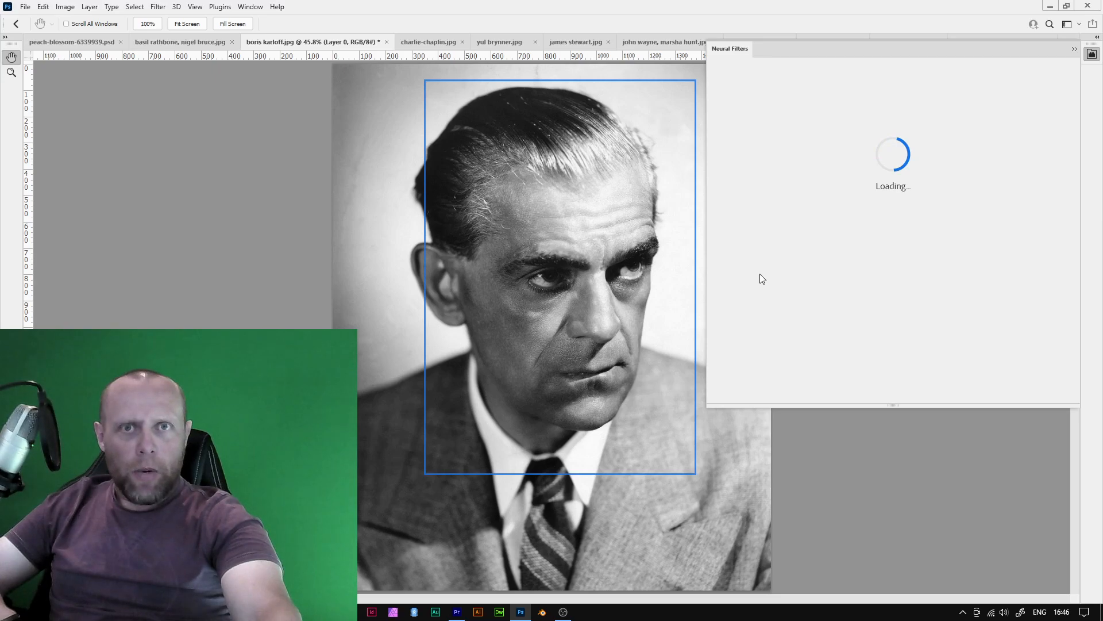
{"action": "left_click", "coordinate": [831, 346]}
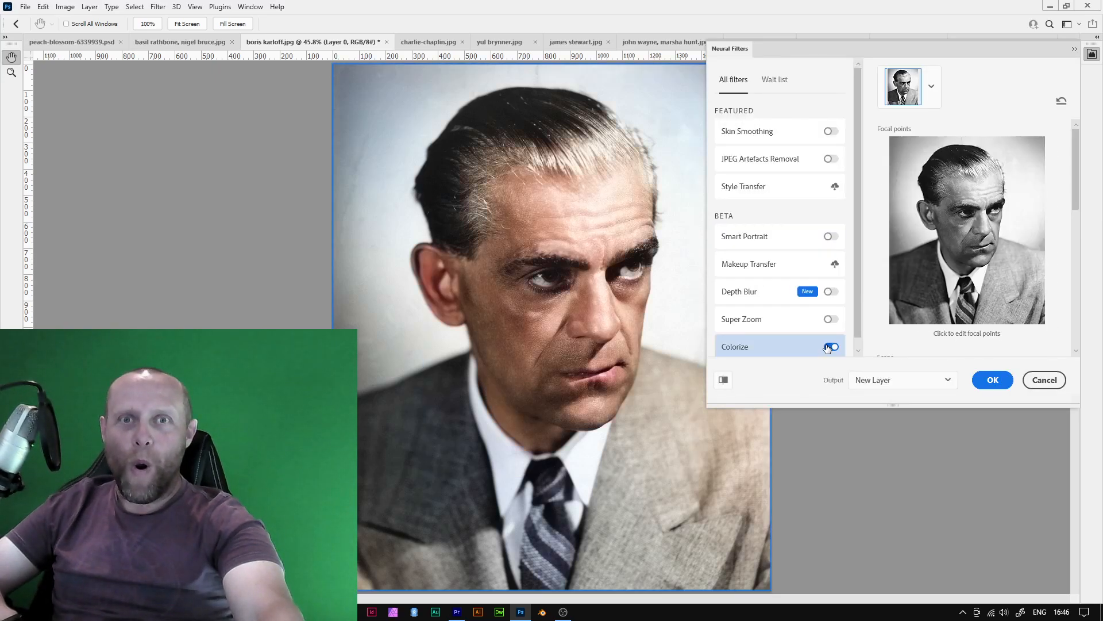
{"action": "left_click", "coordinate": [992, 380]}
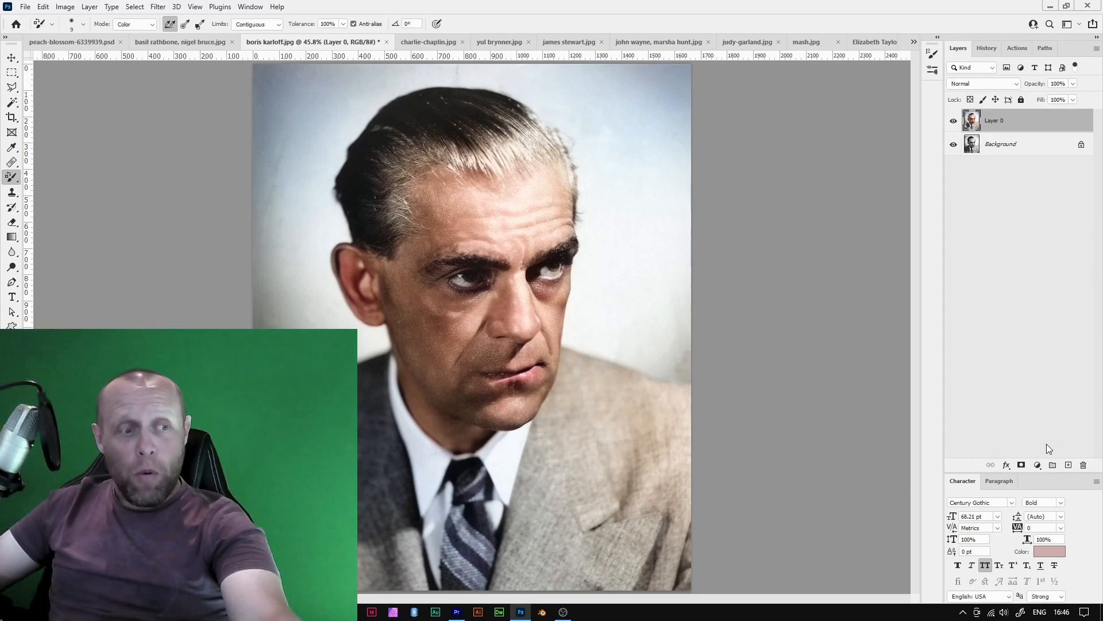
Add a Hue/Saturation layer with lowered saturation and its mask filled black.
{"action": "left_click", "coordinate": [1038, 465]}
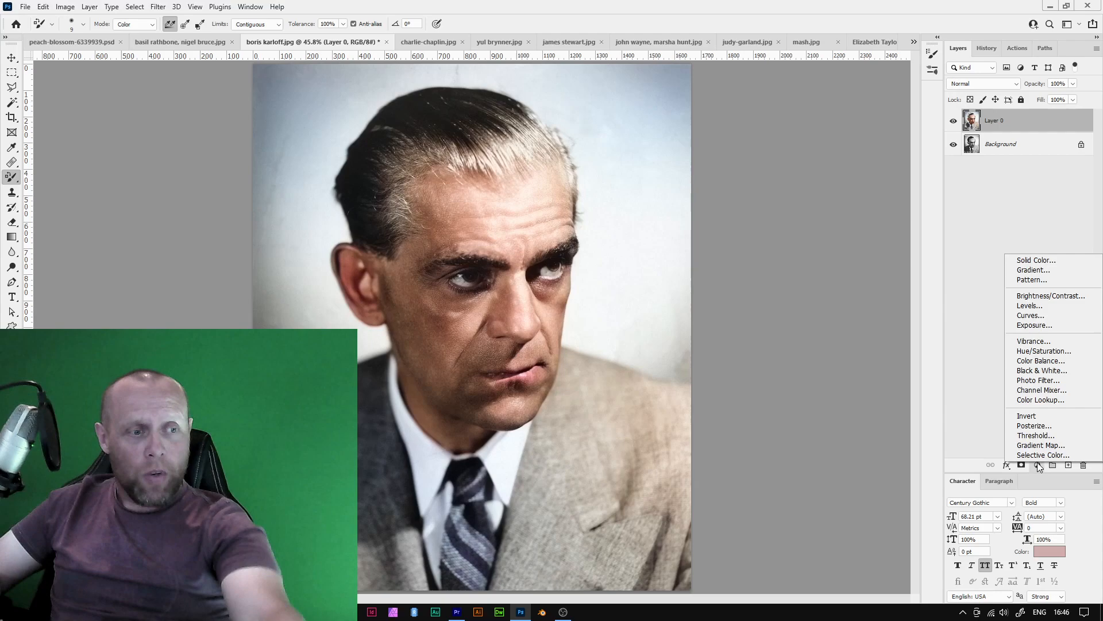
{"action": "mouse_move", "coordinate": [1044, 352]}
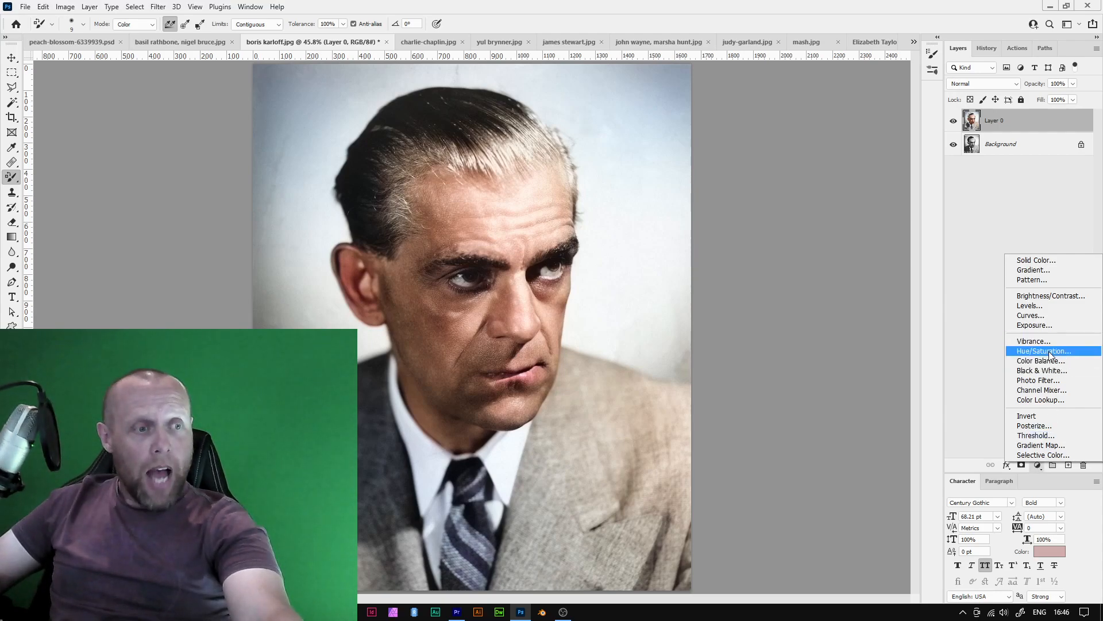
{"action": "left_click", "coordinate": [1042, 350]}
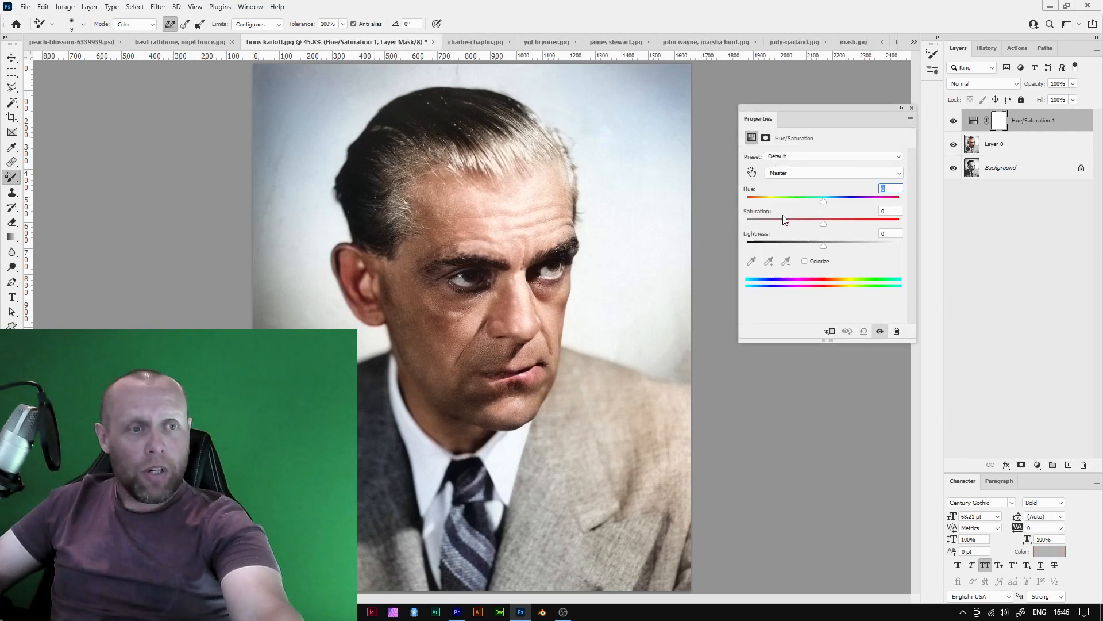
{"action": "left_click_drag", "start_coordinate": [823, 221], "coordinate": [796, 221]}
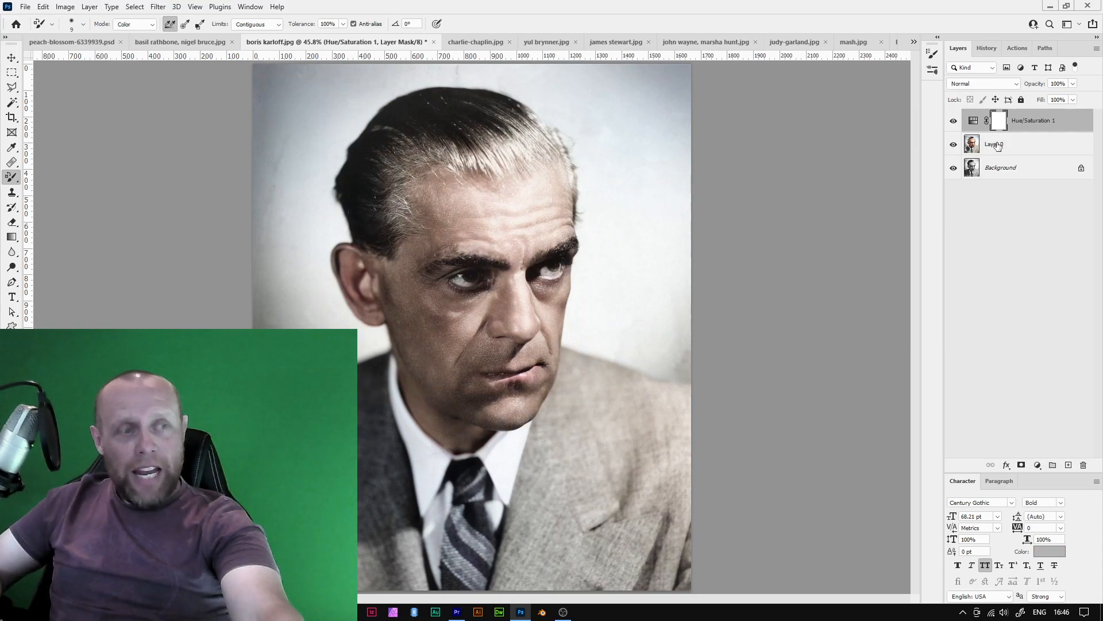
{"action": "left_click", "coordinate": [997, 119]}
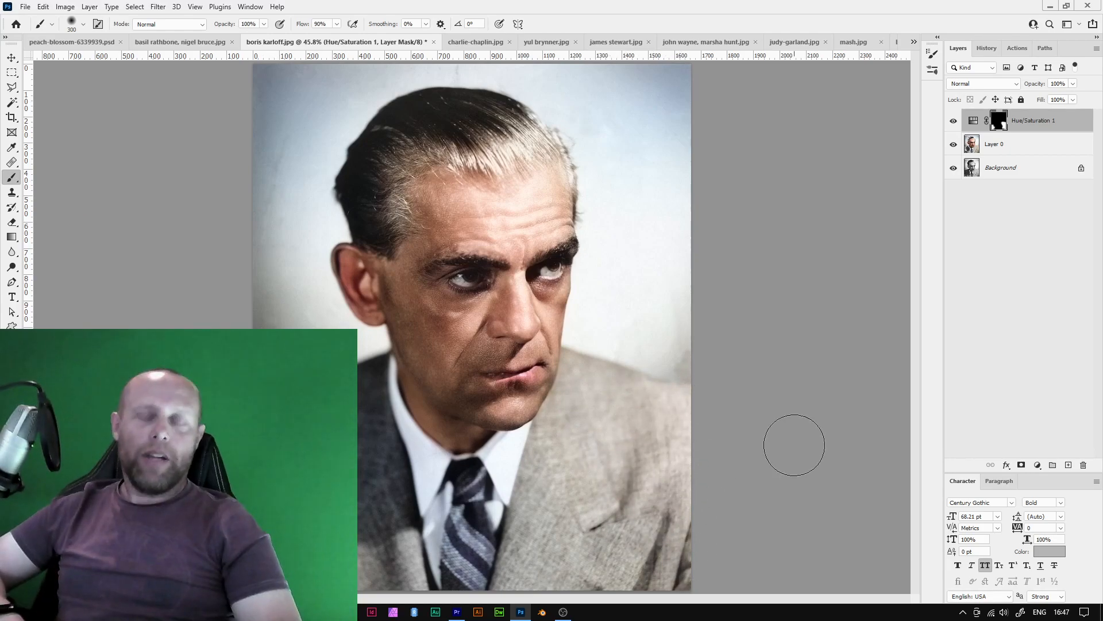
Switch document tabs to reach the Yul Brynner portrait.
{"action": "left_click", "coordinate": [476, 41]}
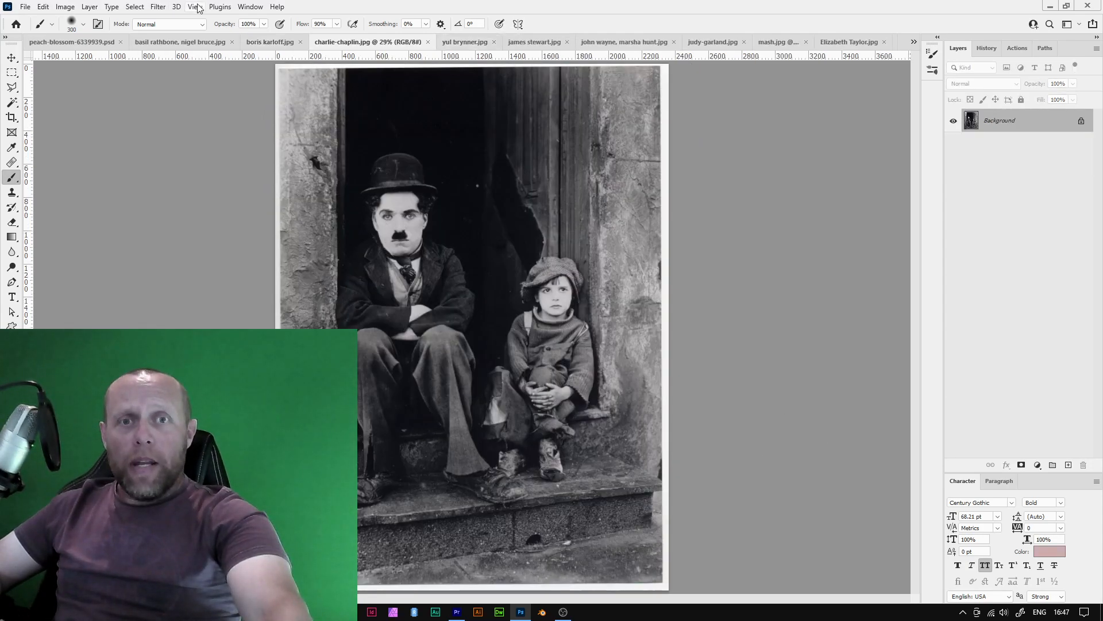
{"action": "left_click", "coordinate": [158, 7]}
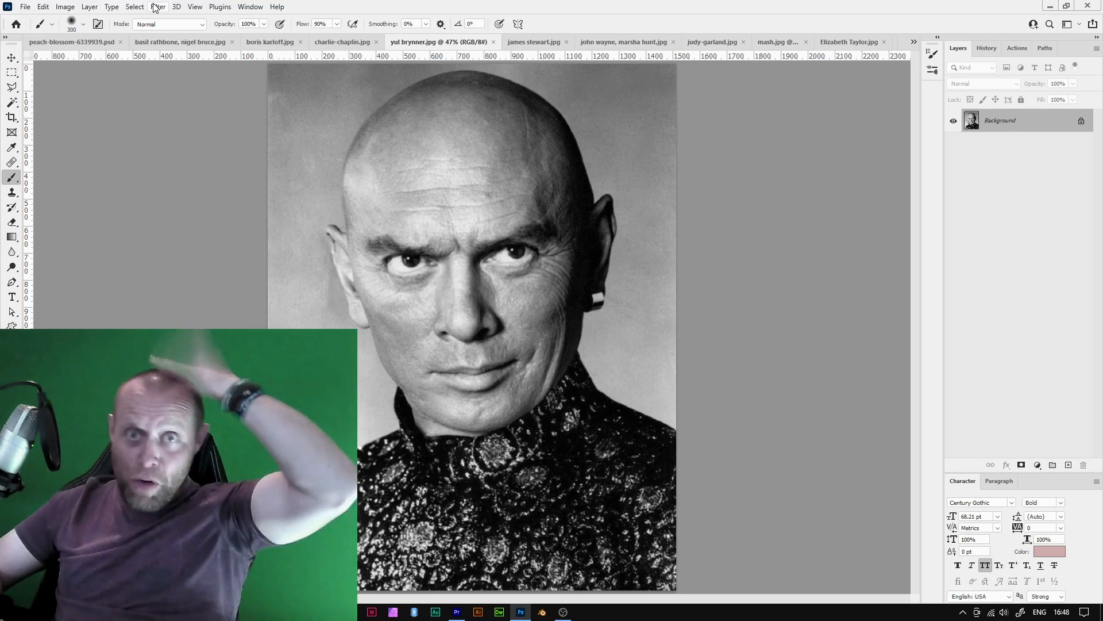
Colorize the Yul Brynner portrait with Saturation ticked, output as a new layer.
{"action": "left_click", "coordinate": [157, 7]}
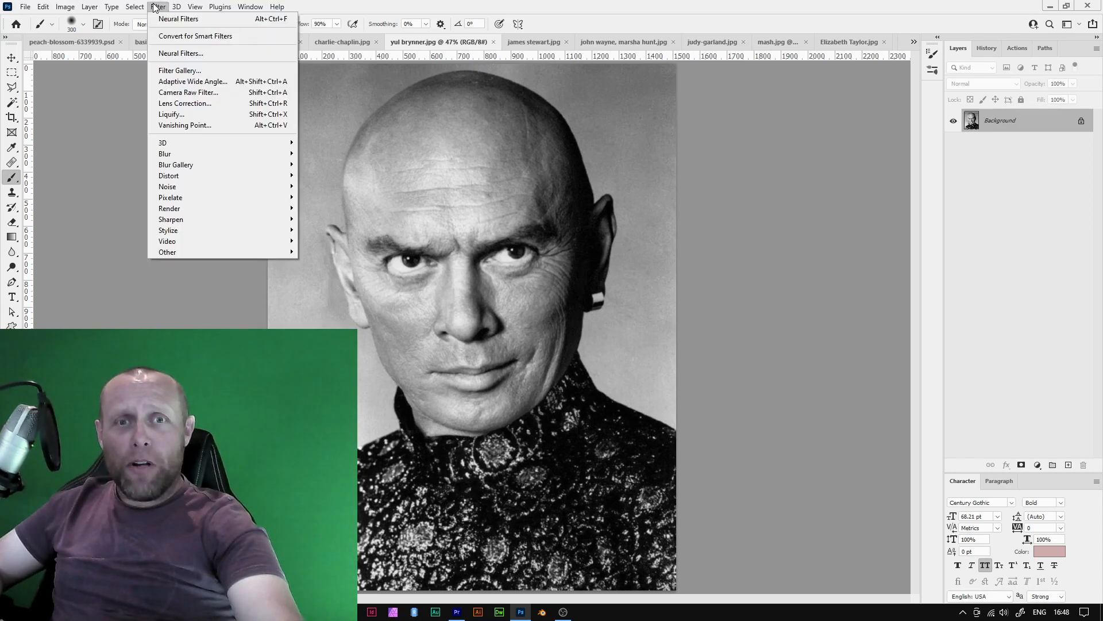
{"action": "left_click", "coordinate": [178, 20]}
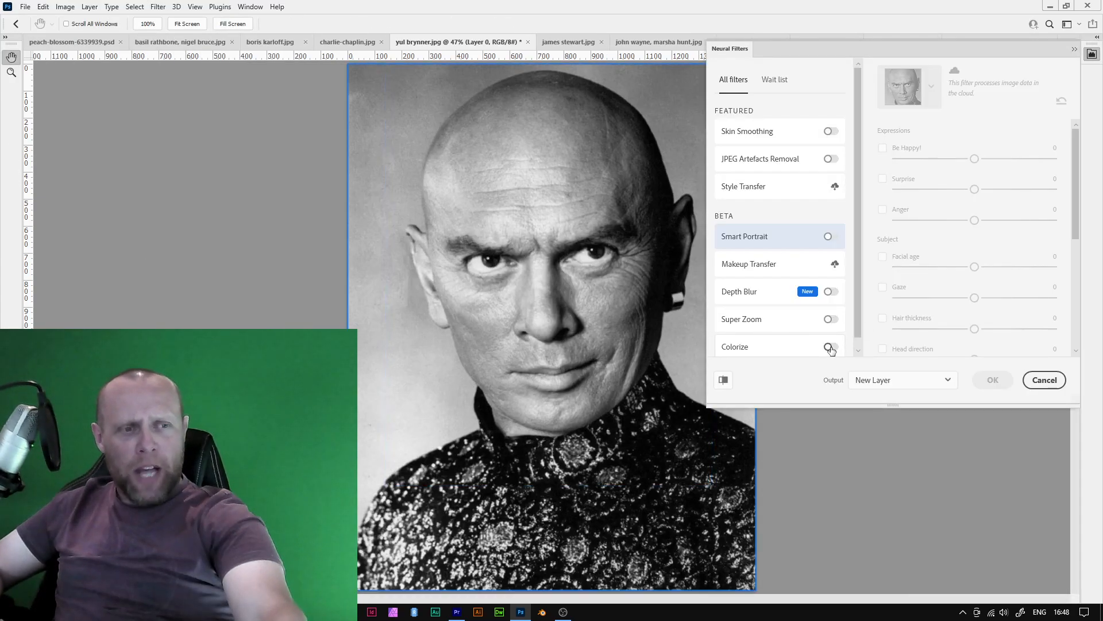
{"action": "left_click", "coordinate": [830, 346]}
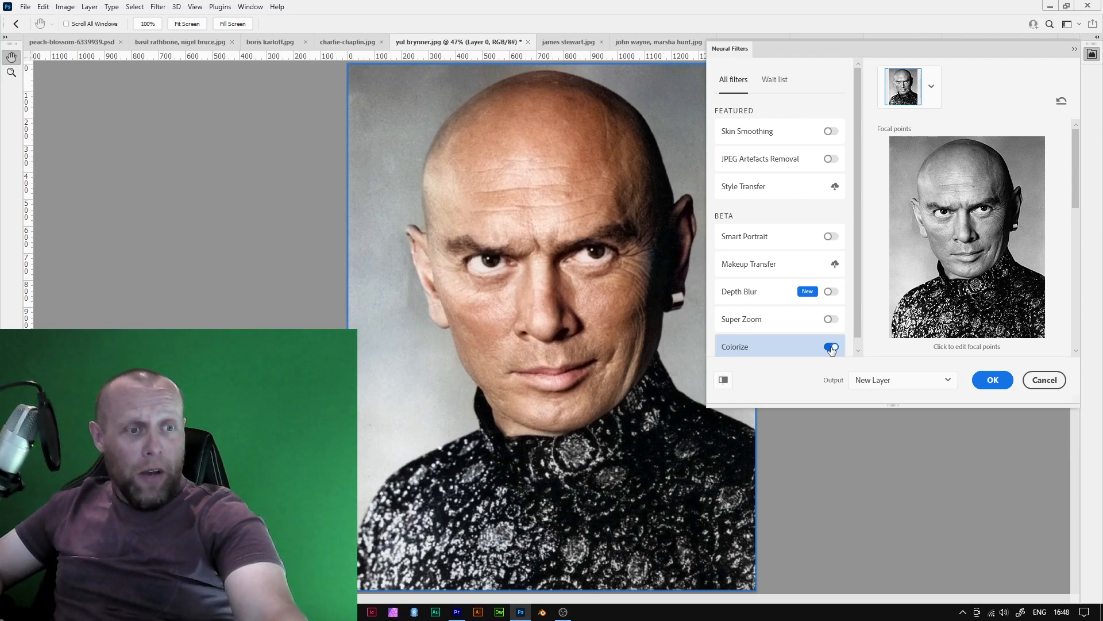
{"action": "left_click", "coordinate": [832, 346]}
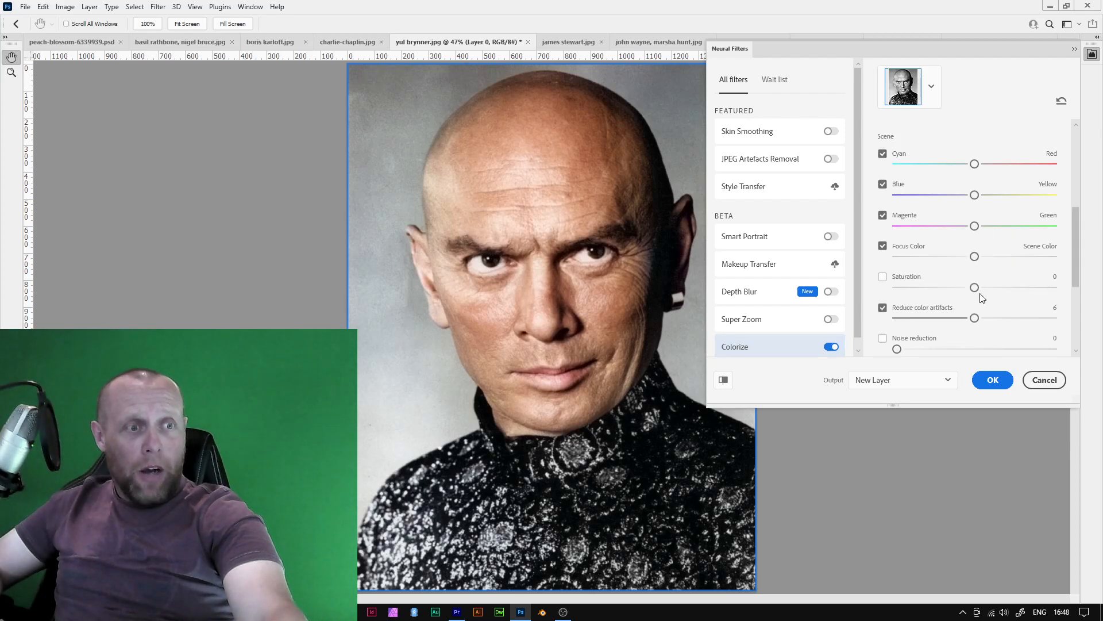
{"action": "left_click", "coordinate": [882, 277]}
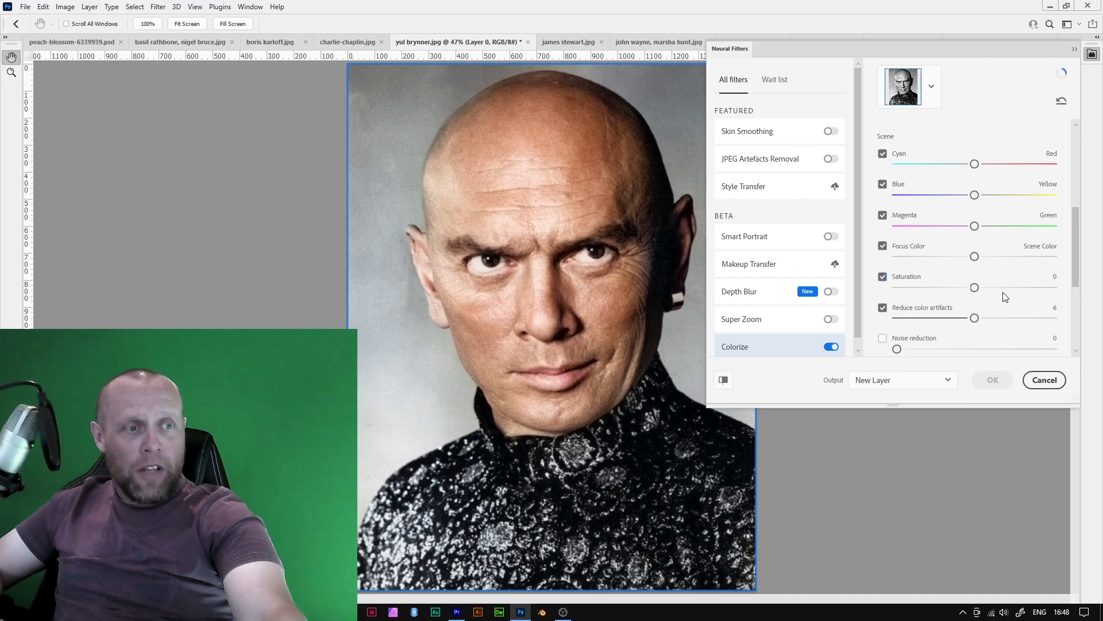
{"action": "left_click", "coordinate": [992, 381]}
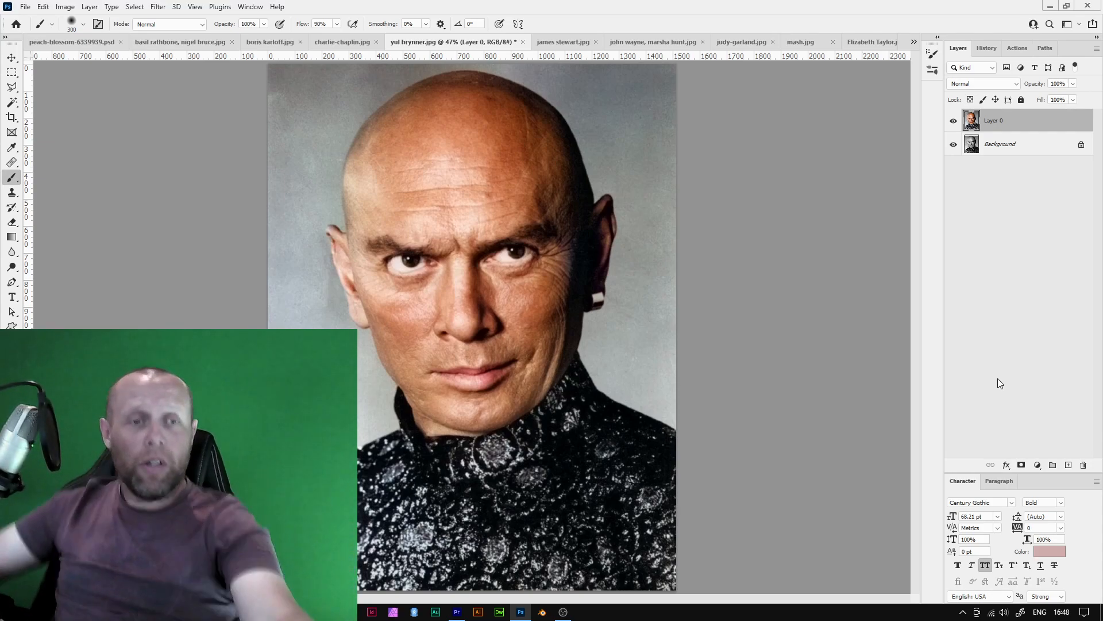
{"action": "mouse_move", "coordinate": [816, 275]}
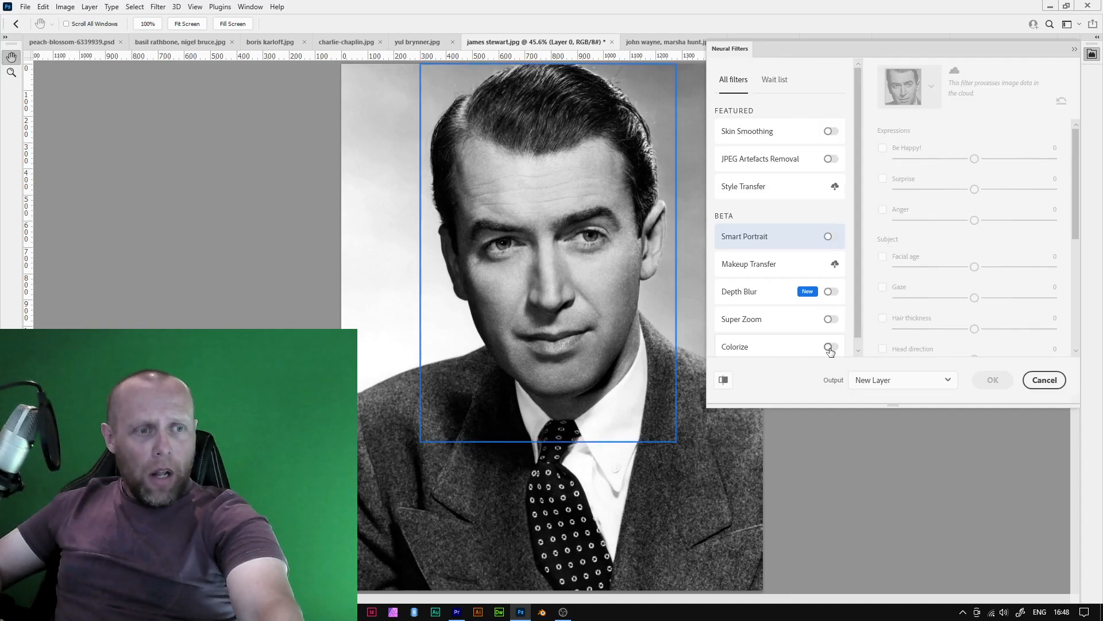
Colorize the James Stewart portrait to a new layer and switch to the next photo.
{"action": "left_click", "coordinate": [831, 346]}
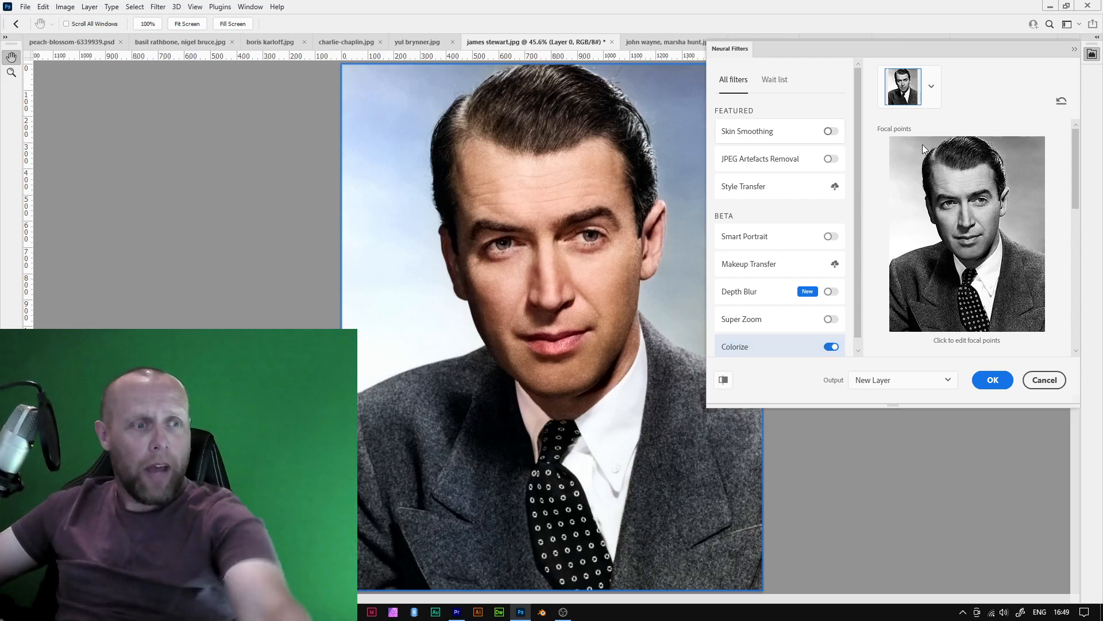
{"action": "left_click", "coordinate": [992, 380]}
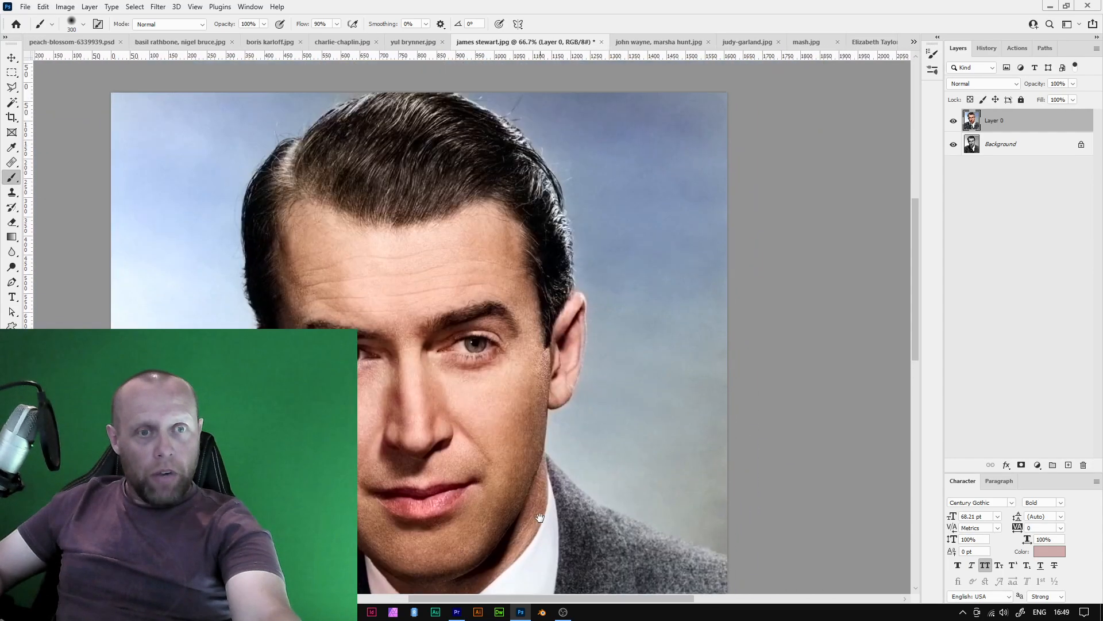
{"action": "mouse_move", "coordinate": [421, 305]}
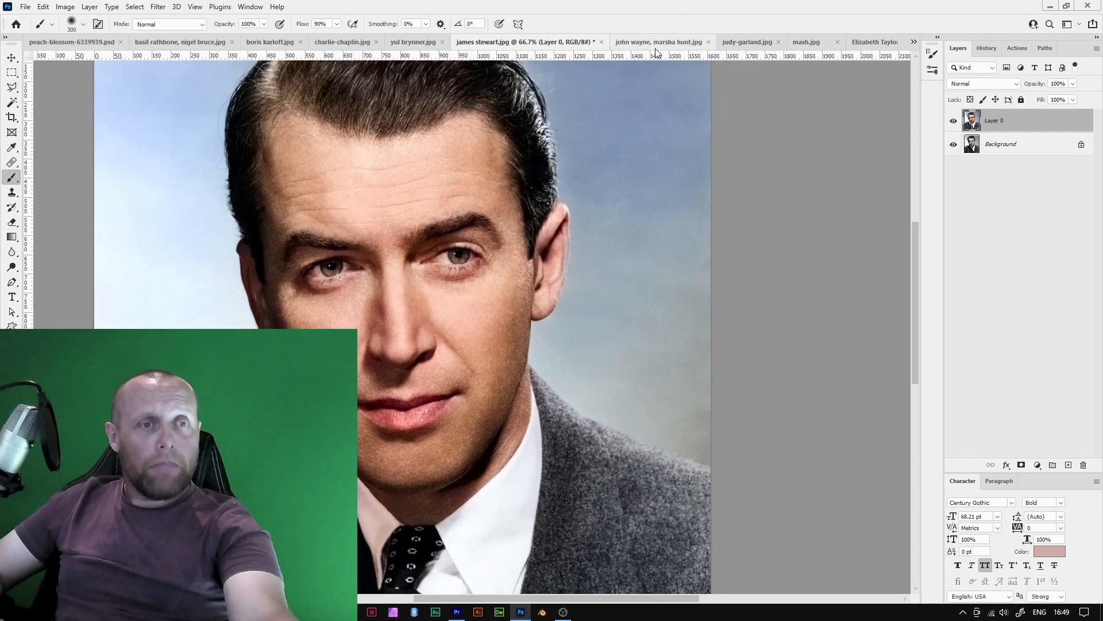
{"action": "left_click", "coordinate": [658, 41]}
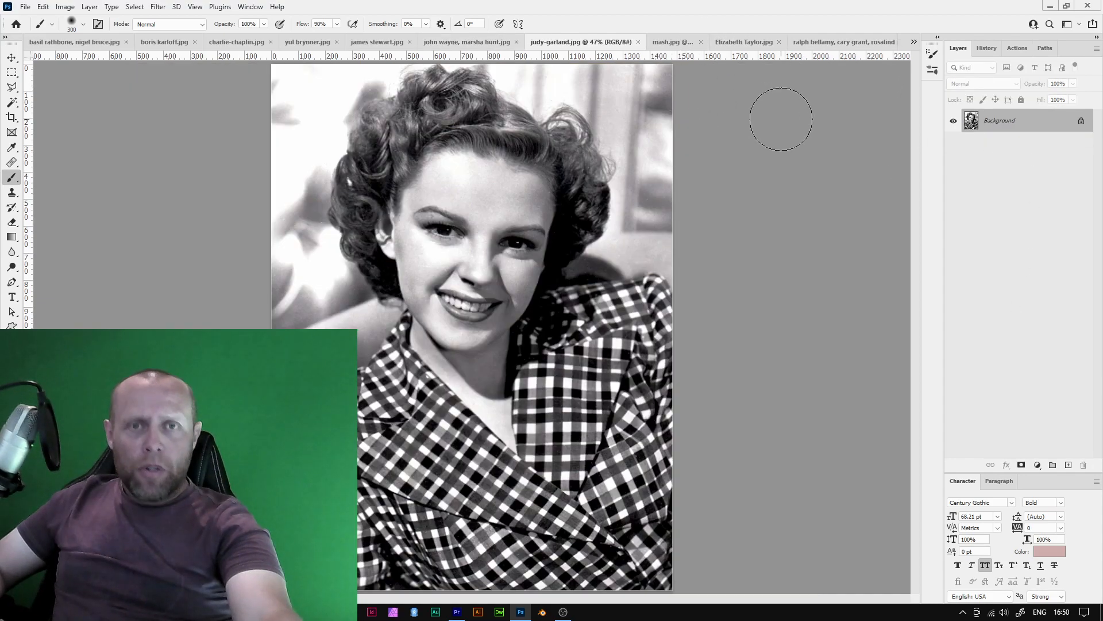
Colorize the Judy Garland portrait and preview the M*A*S*H group photo in colour.
{"action": "left_click", "coordinate": [158, 7]}
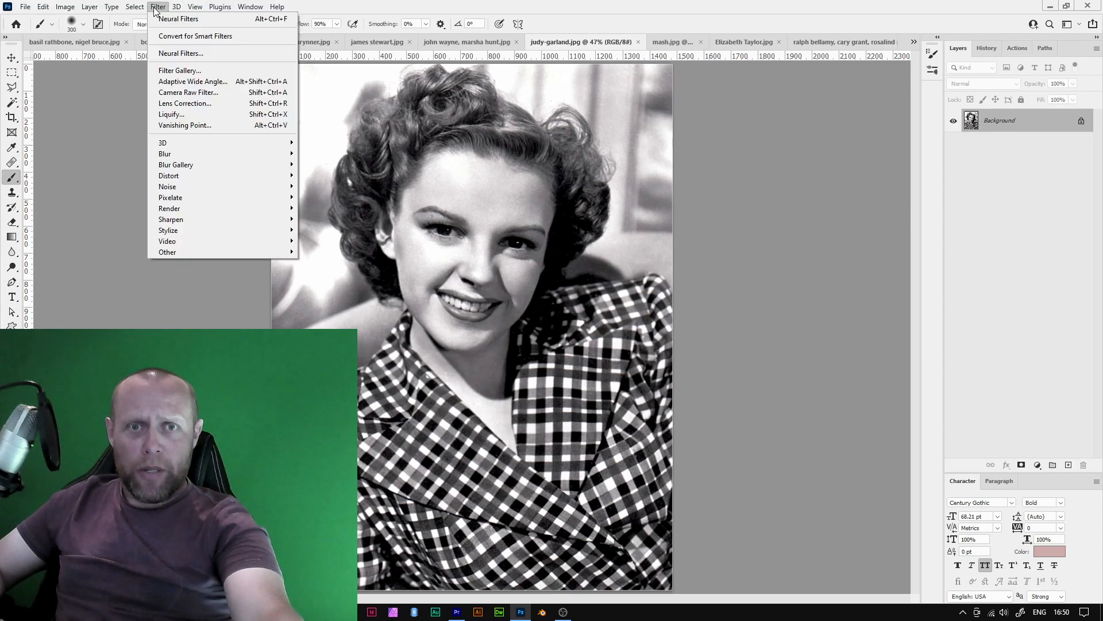
{"action": "left_click", "coordinate": [179, 19]}
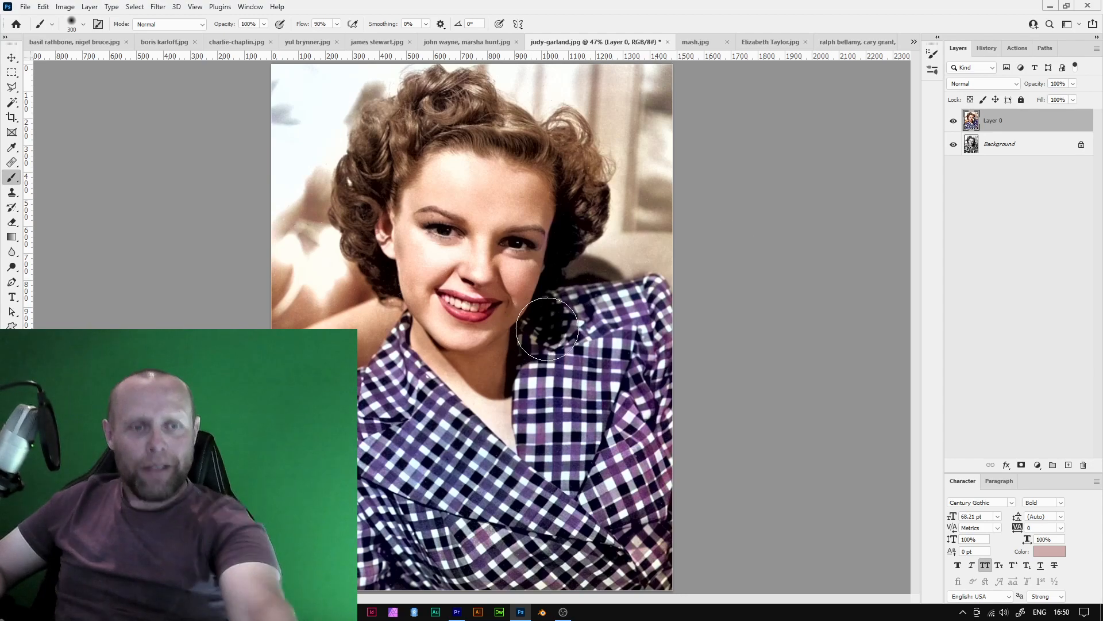
{"action": "left_click", "coordinate": [157, 7]}
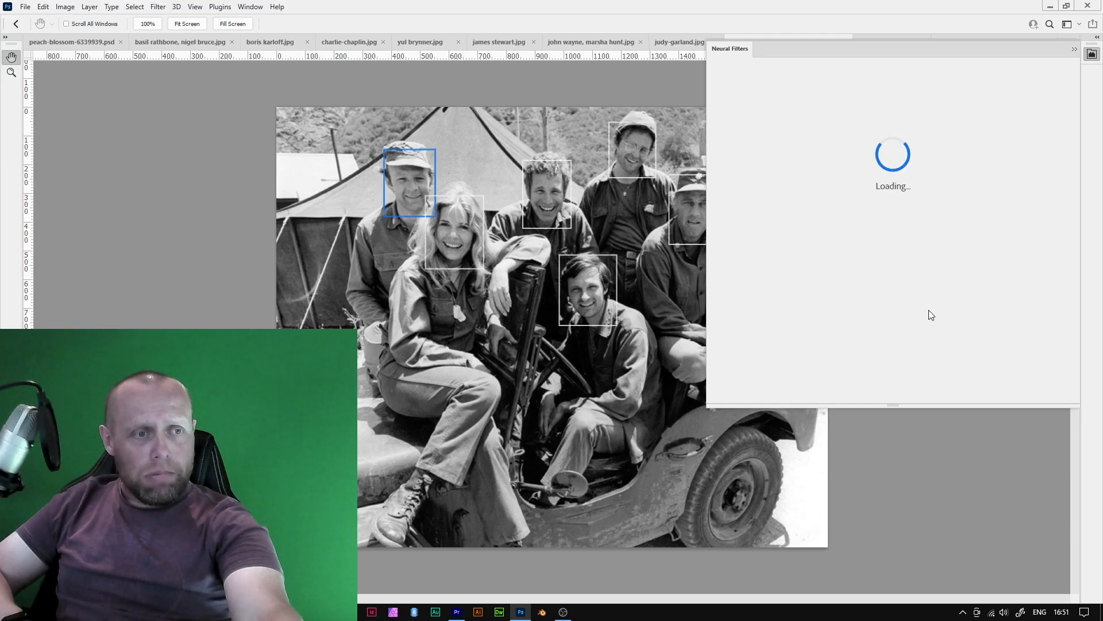
{"action": "left_click", "coordinate": [831, 346]}
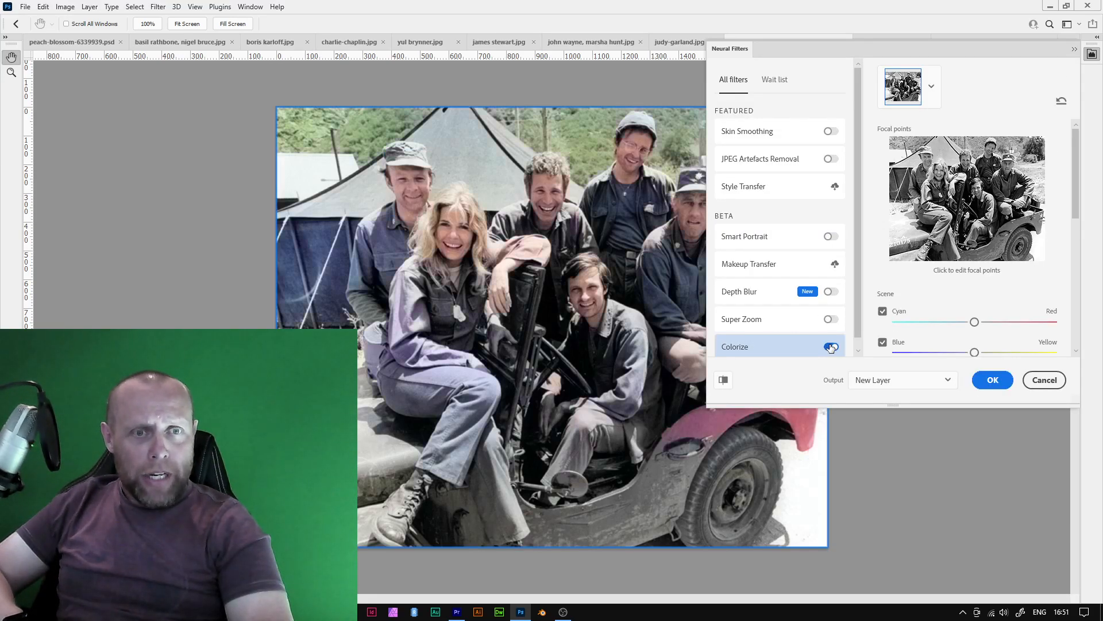
{"action": "left_click", "coordinate": [832, 346]}
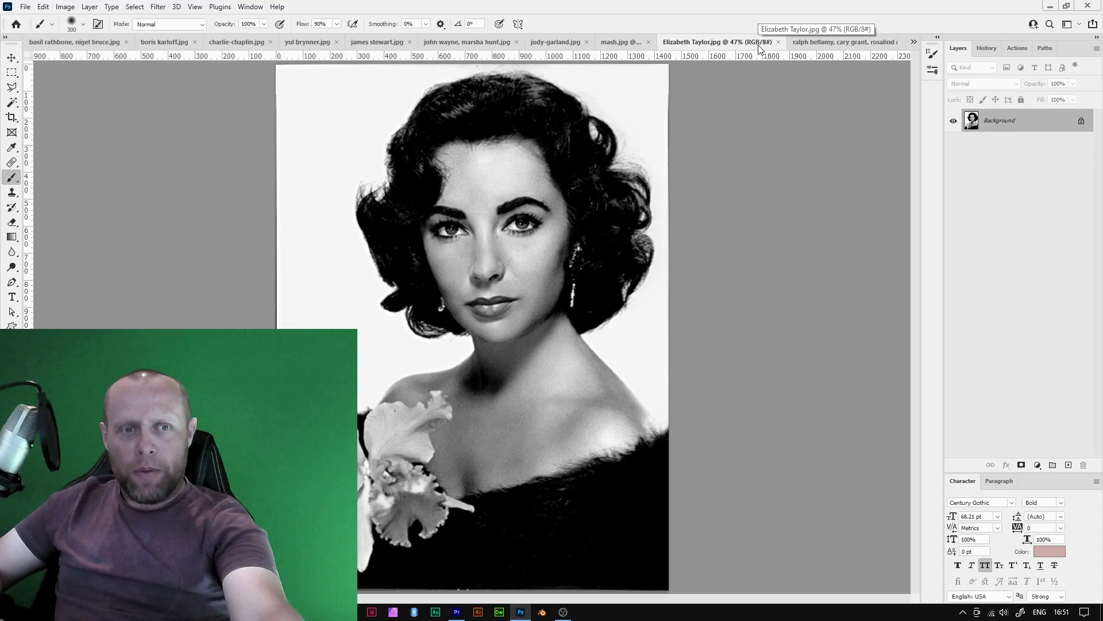
Colorize Elizabeth Taylor and the three-person photo, then move to the Audrey Hepburn portrait.
{"action": "left_click", "coordinate": [158, 7]}
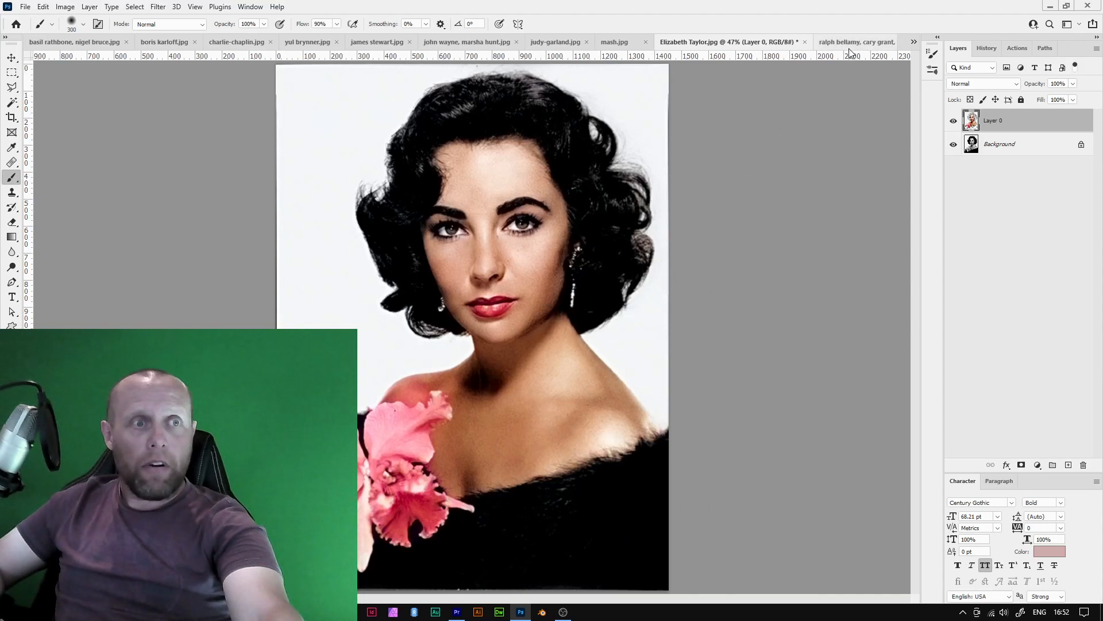
{"action": "left_click", "coordinate": [856, 41]}
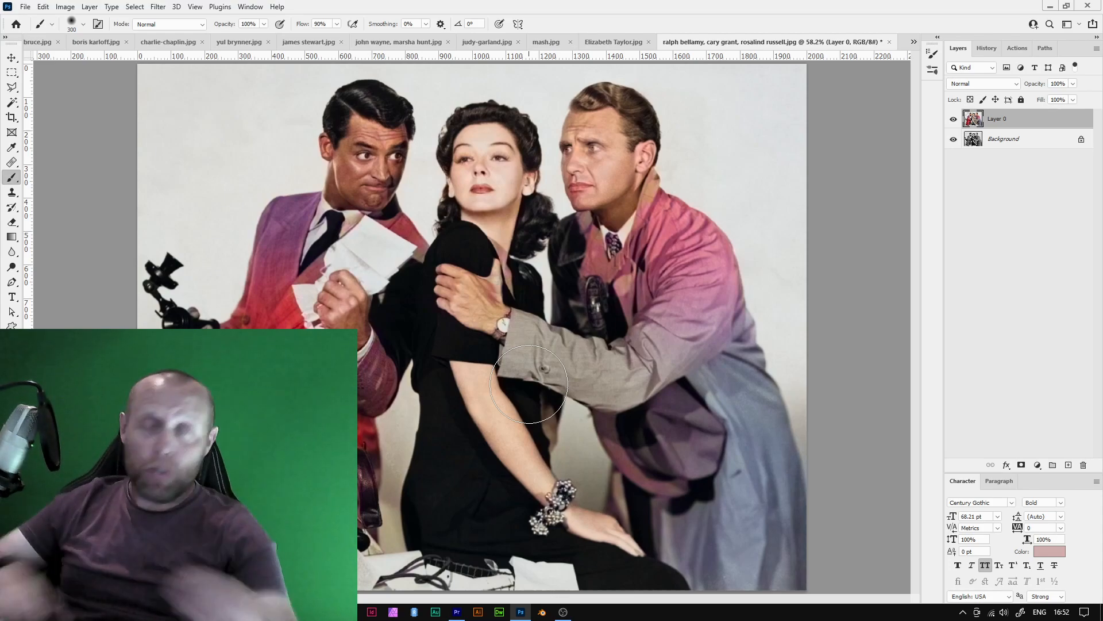
{"action": "left_click", "coordinate": [823, 42]}
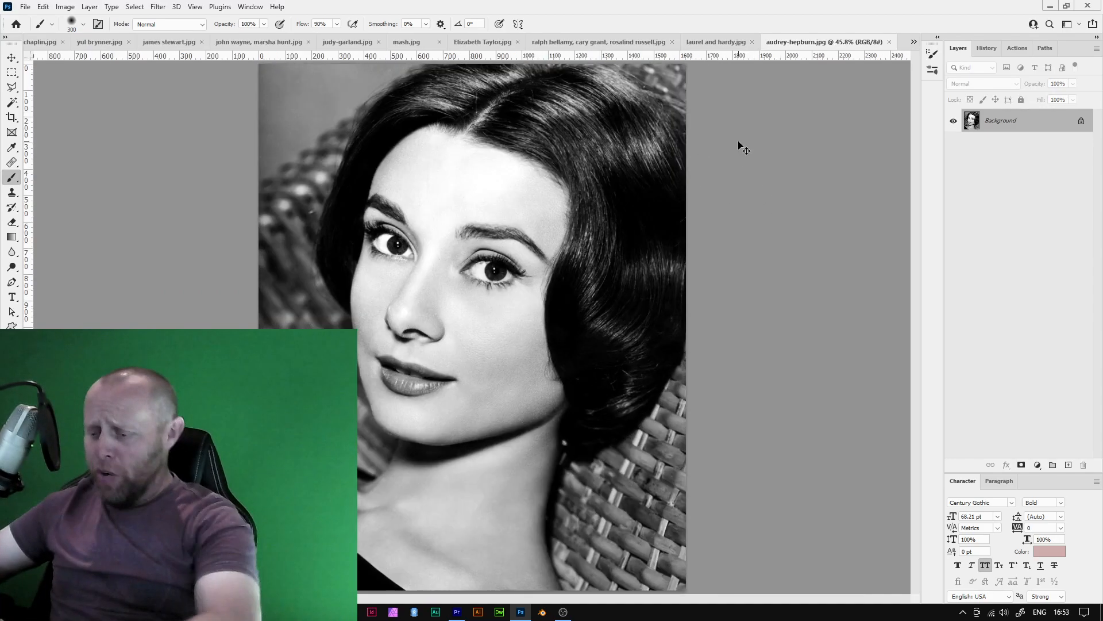
Switch to the black-and-white Audrey Hepburn portrait document.
{"action": "left_click", "coordinate": [158, 7]}
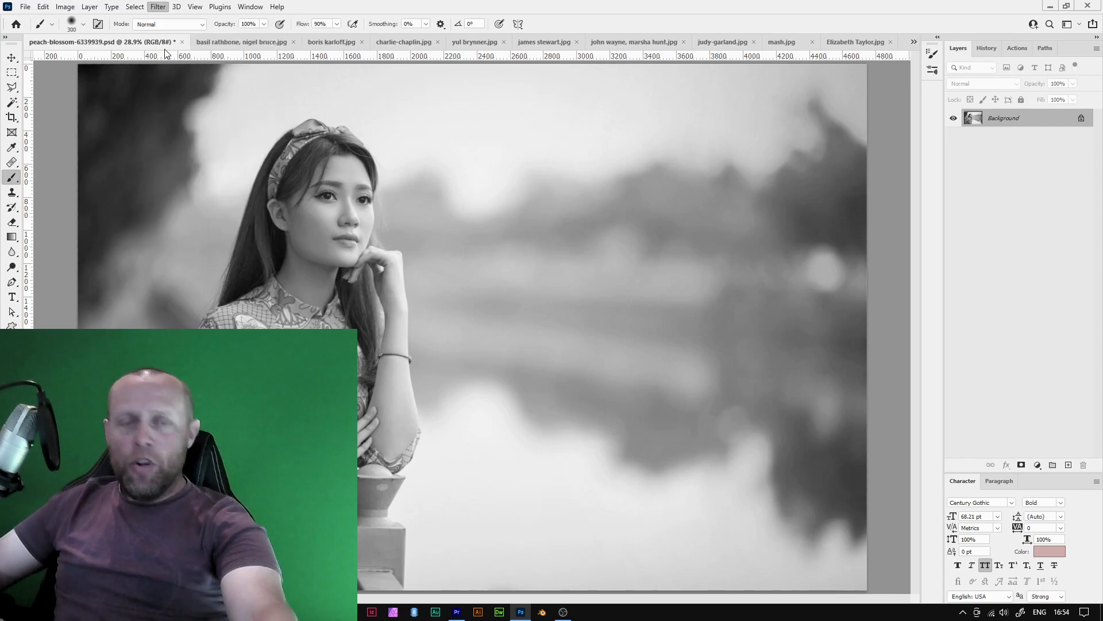
Apply Neural Filters Colorize to the peach-blossom portrait, output as a new layer.
{"action": "left_click", "coordinate": [157, 7]}
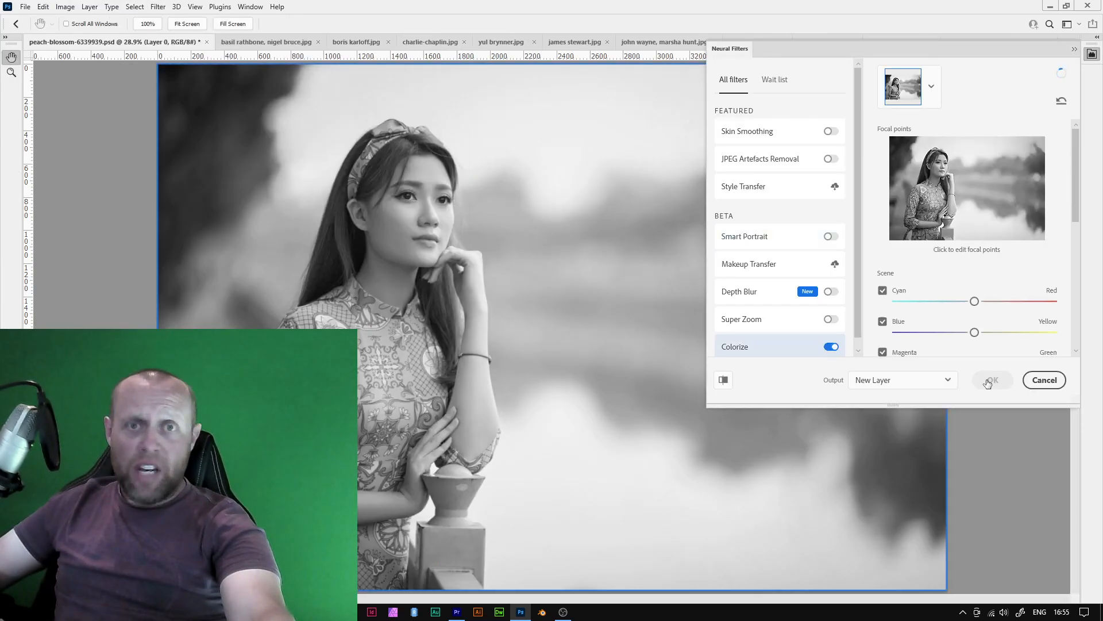
{"action": "left_click", "coordinate": [990, 381]}
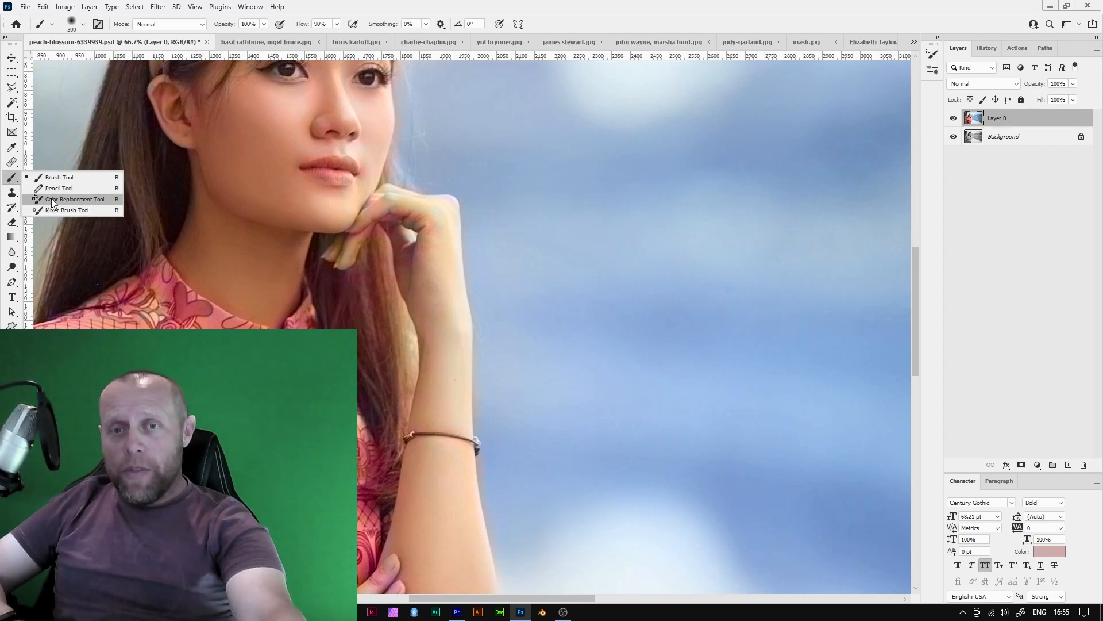
Choose the Color Replacement Tool to recolour the woman's washed-out hand in warm skin tone.
{"action": "left_click", "coordinate": [76, 199]}
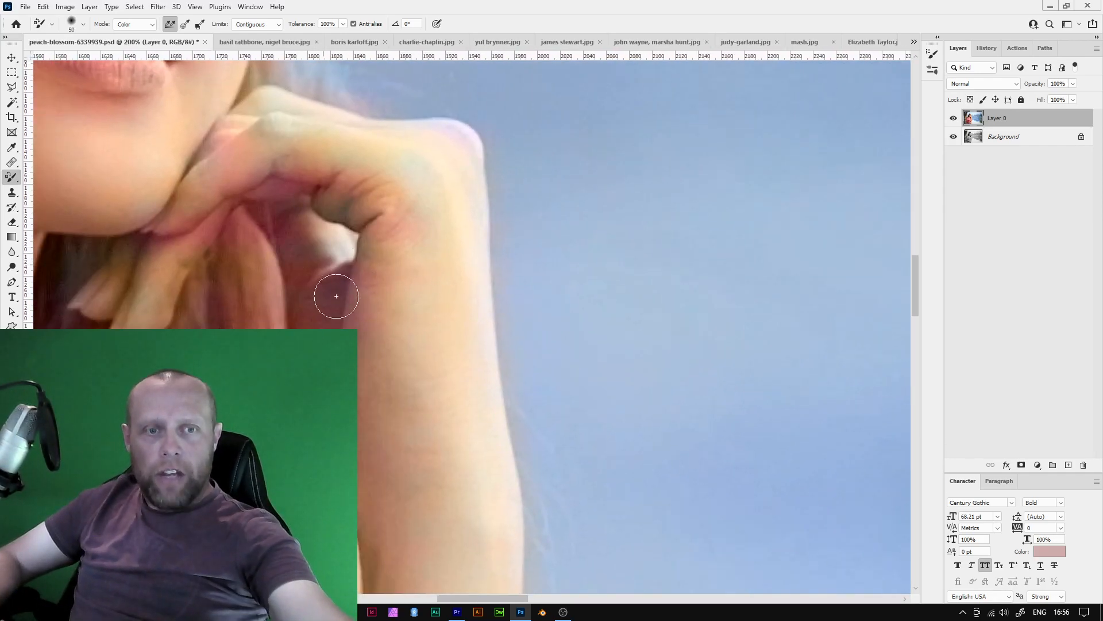
{"action": "mouse_move", "coordinate": [403, 335]}
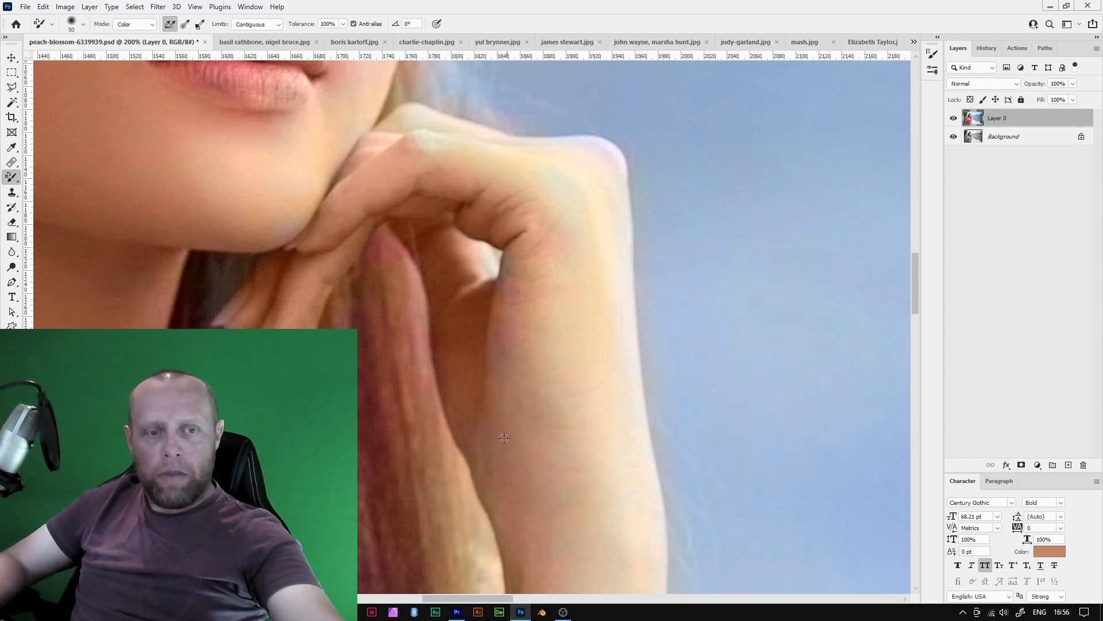
{"action": "mouse_move", "coordinate": [464, 330]}
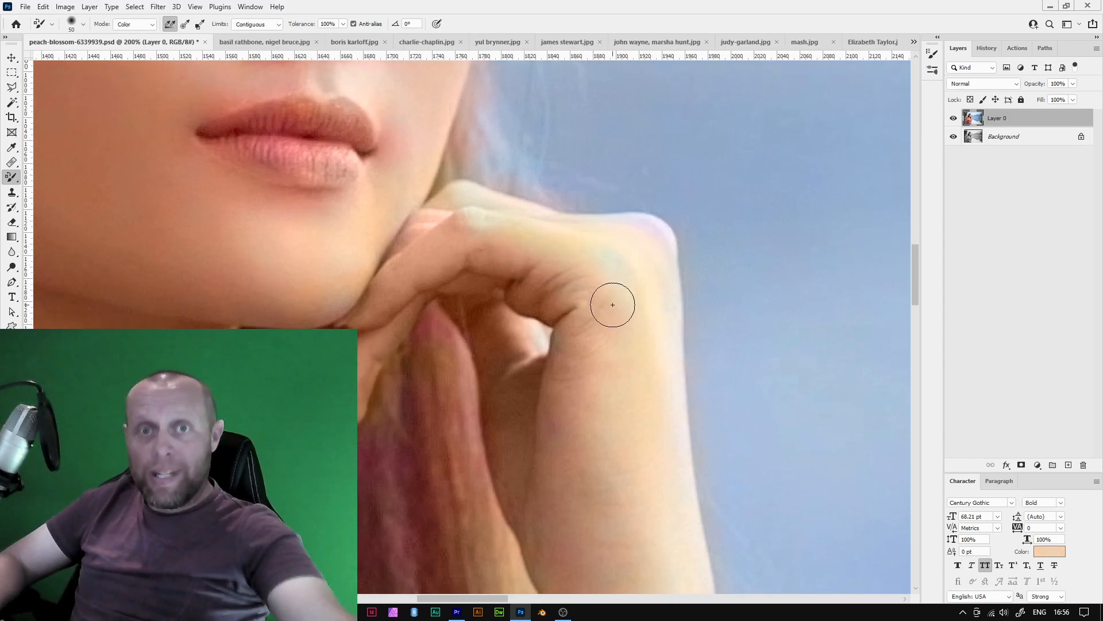
{"action": "mouse_move", "coordinate": [547, 251]}
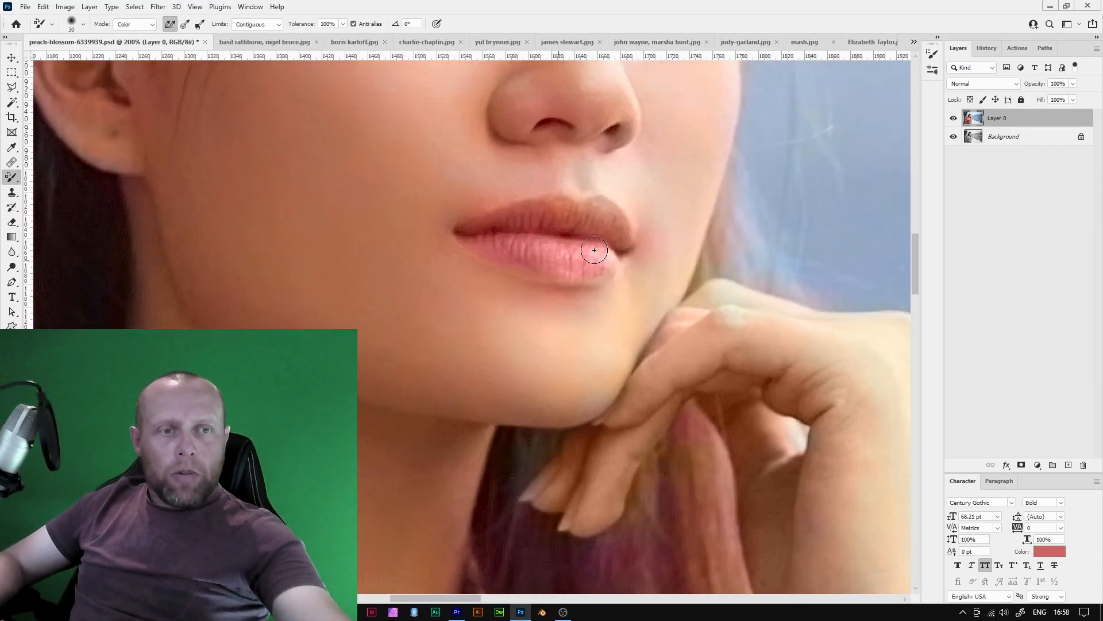
Paint a rosier pink-red colour over the woman's lips.
{"action": "left_click_drag", "start_coordinate": [593, 249], "coordinate": [567, 255]}
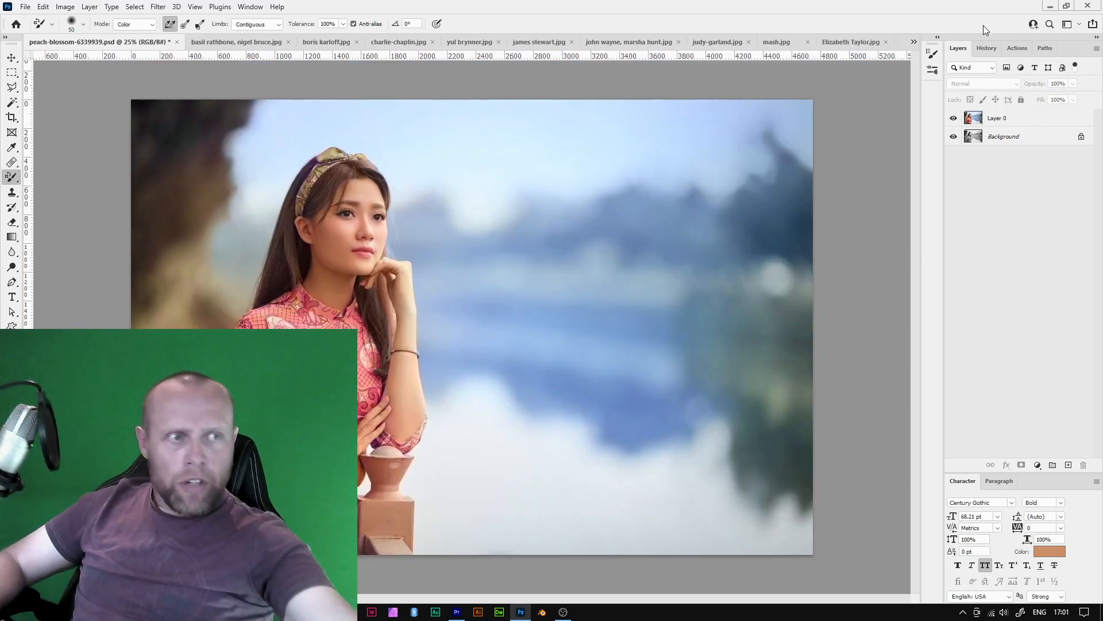
Hide the colorized Layer 0 so the original black-and-white photo shows for comparison.
{"action": "left_click", "coordinate": [954, 117]}
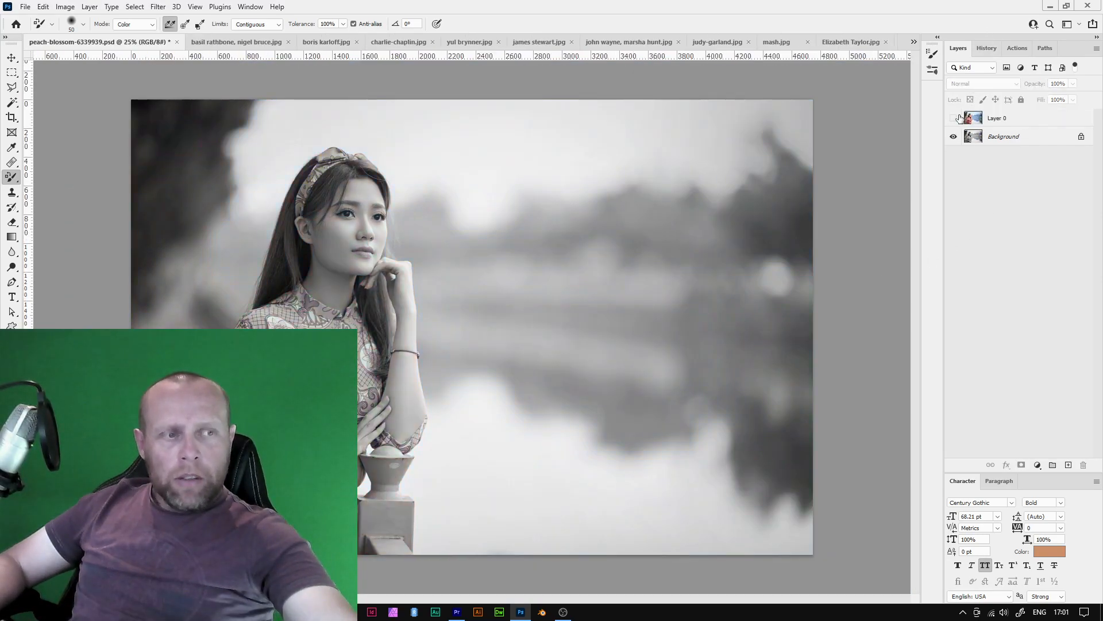